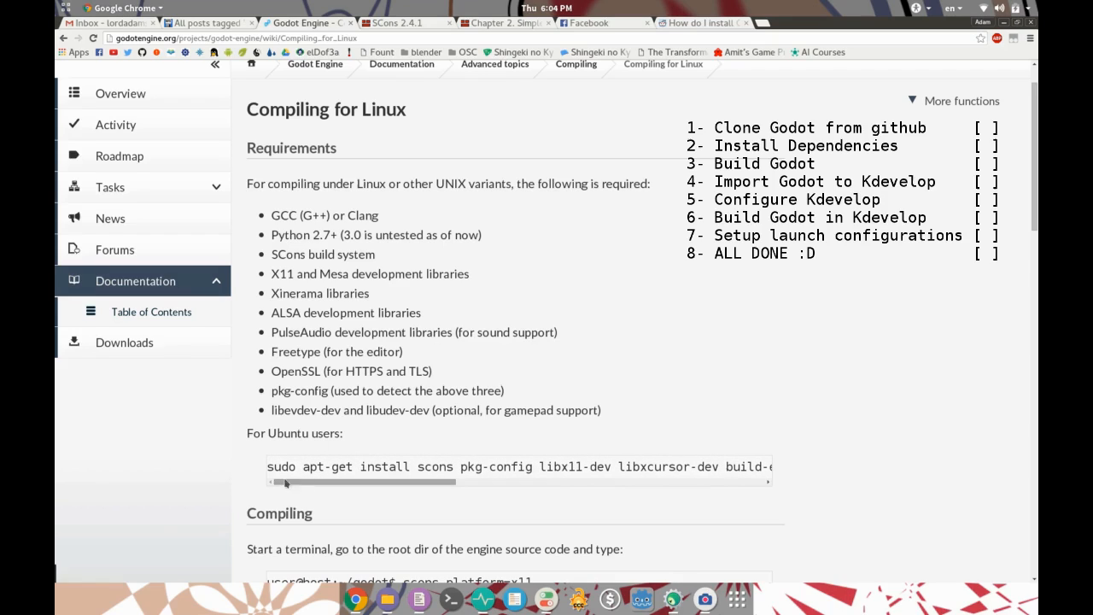
# - Navigate to github.com/godotengine to show the Godot Engine organization's repositories
pyautogui.scroll(-3)
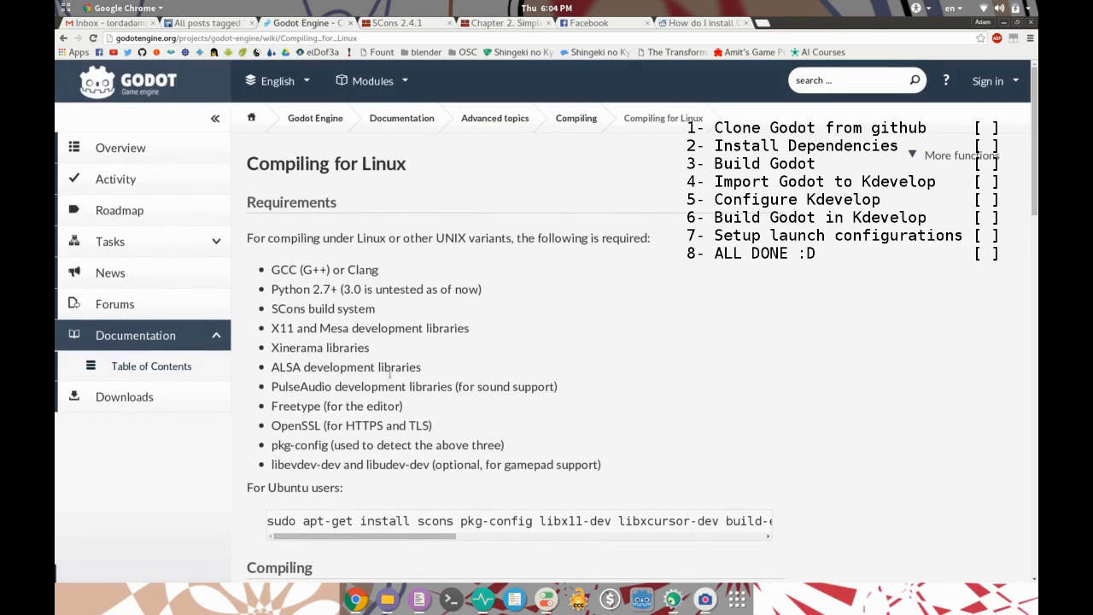
pyautogui.moveTo(762, 22)
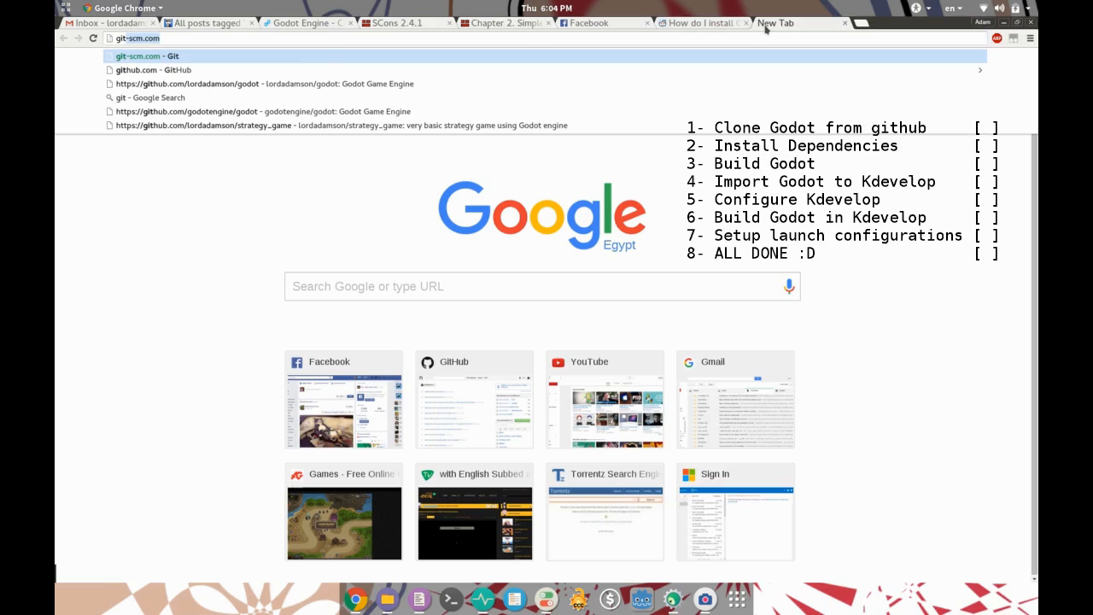
pyautogui.write('github.com')
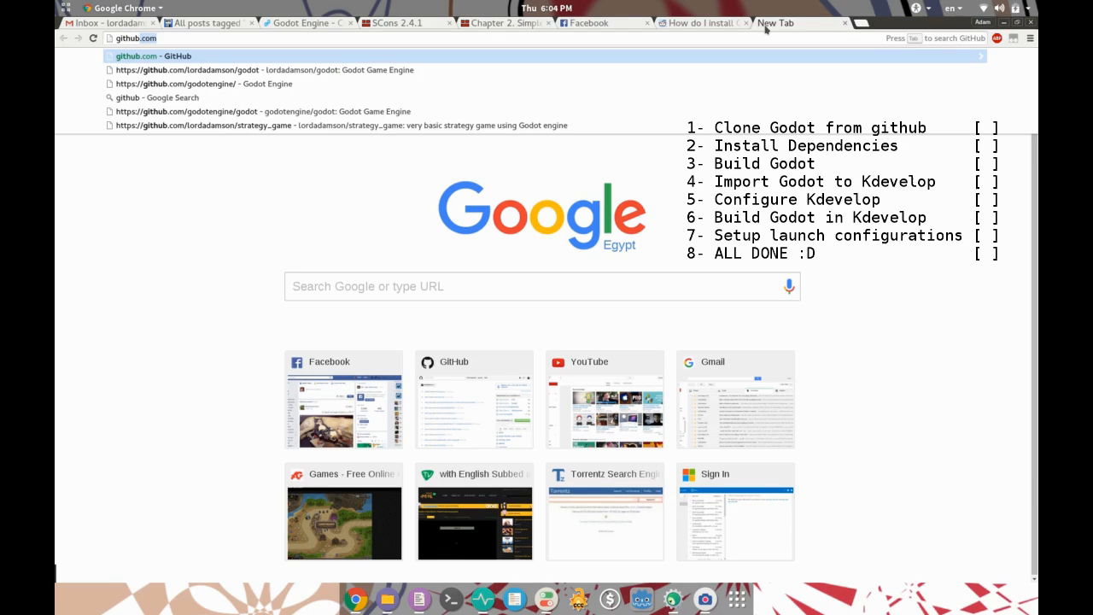
pyautogui.write('/godotengine/')
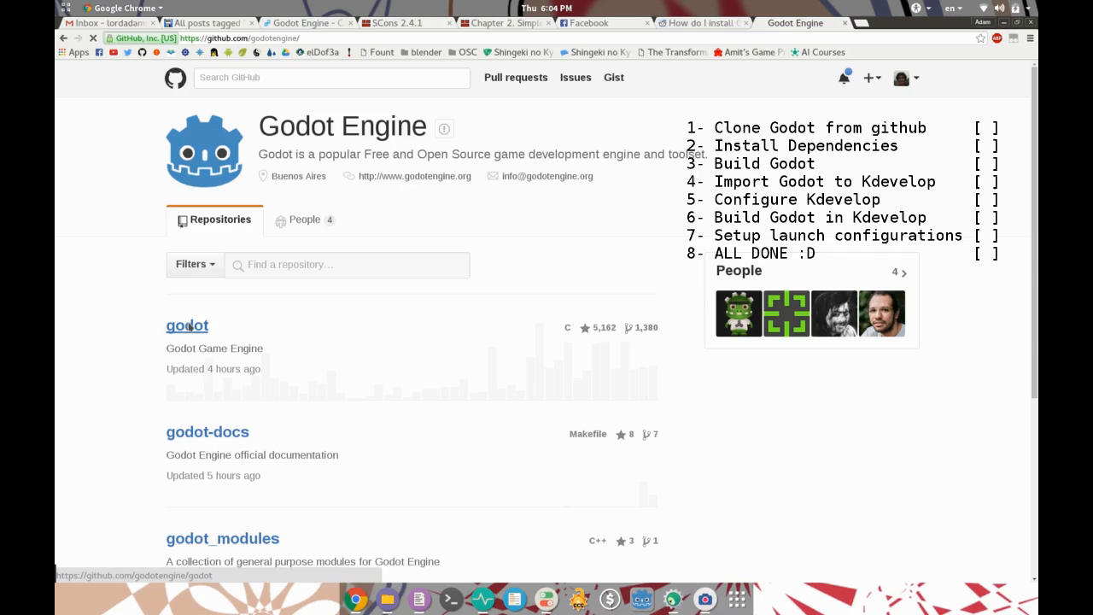
# - Open the godot repository and run git clone of it in Terminal
pyautogui.click(188, 324)
pyautogui.write('git clone https://github.com/godotengine/godot.git')
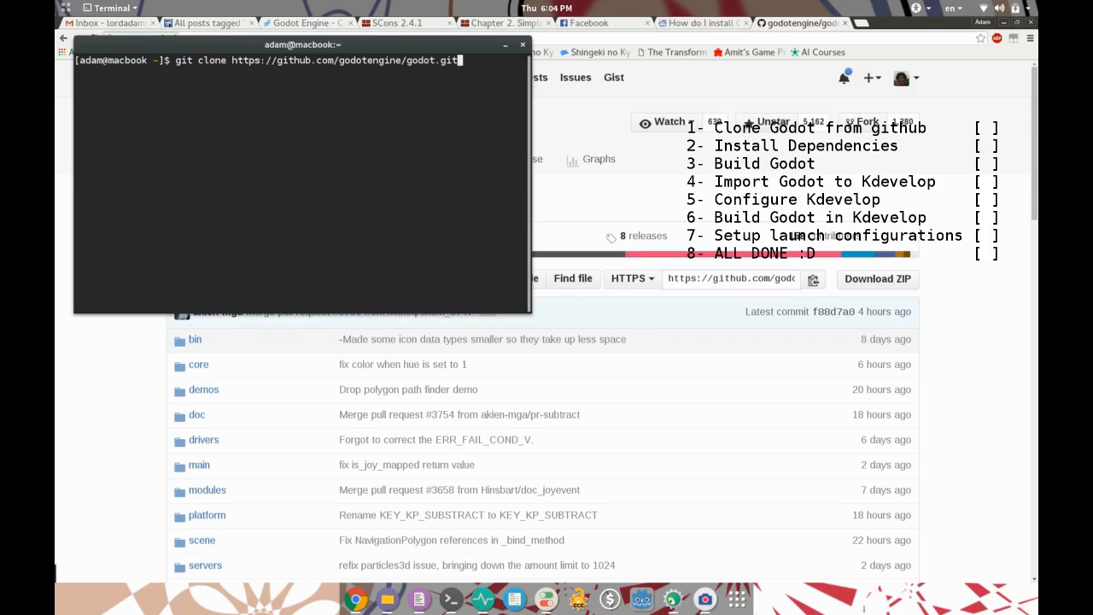
pyautogui.press('Return')
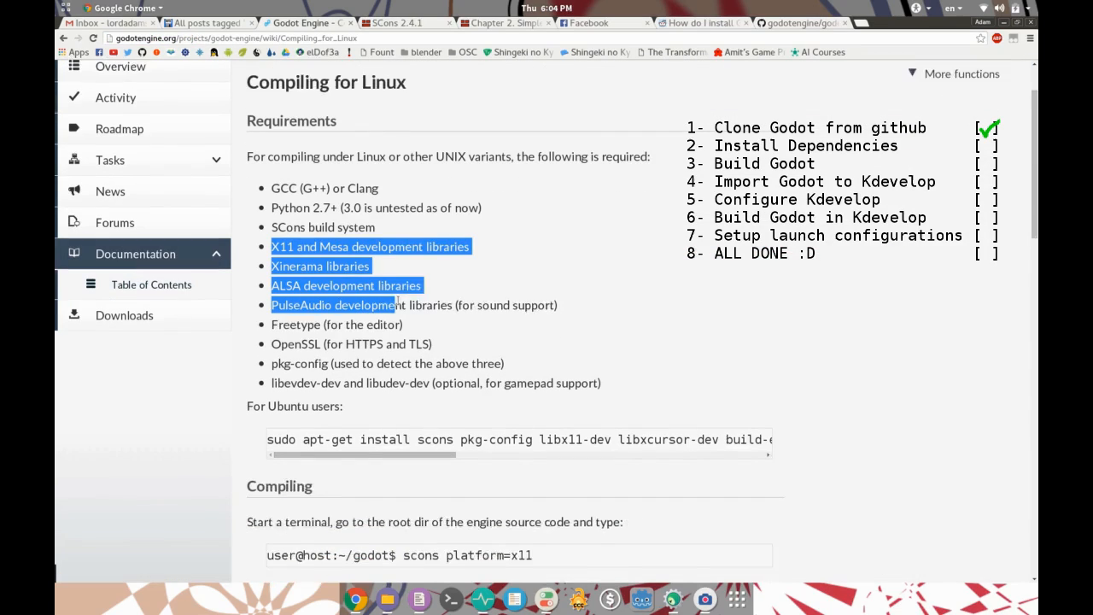
# - Review the list of Linux build requirements on the Compiling for Linux page
pyautogui.scroll(-3)
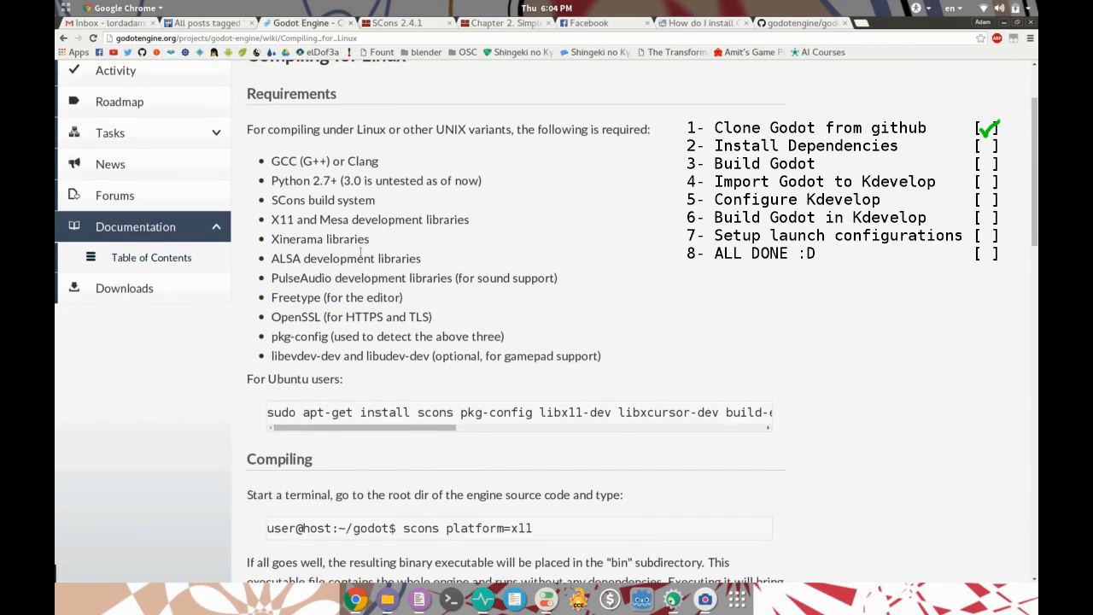
pyautogui.moveTo(269, 161); pyautogui.dragTo(345, 379)
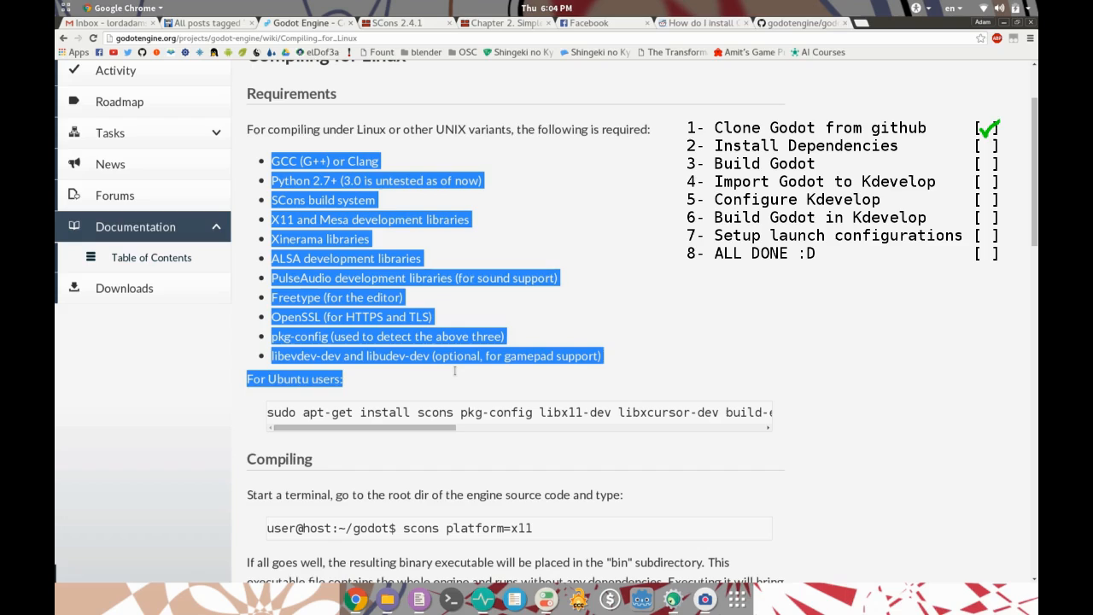
pyautogui.scroll(-3)
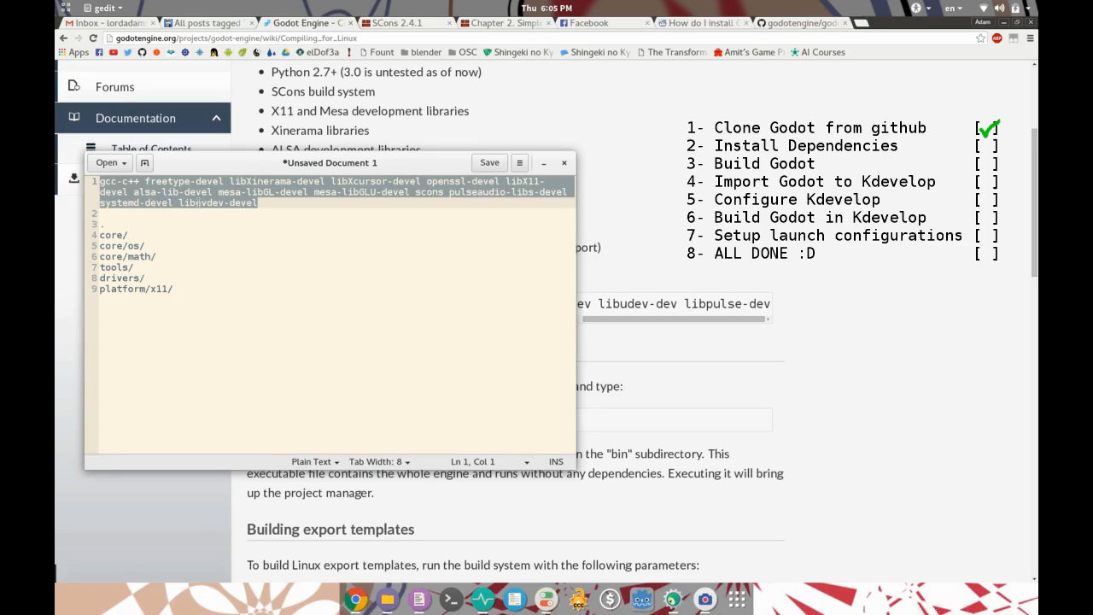
# - Select the scons platform=x11 build command and bring a Terminal to front
pyautogui.click(563, 162)
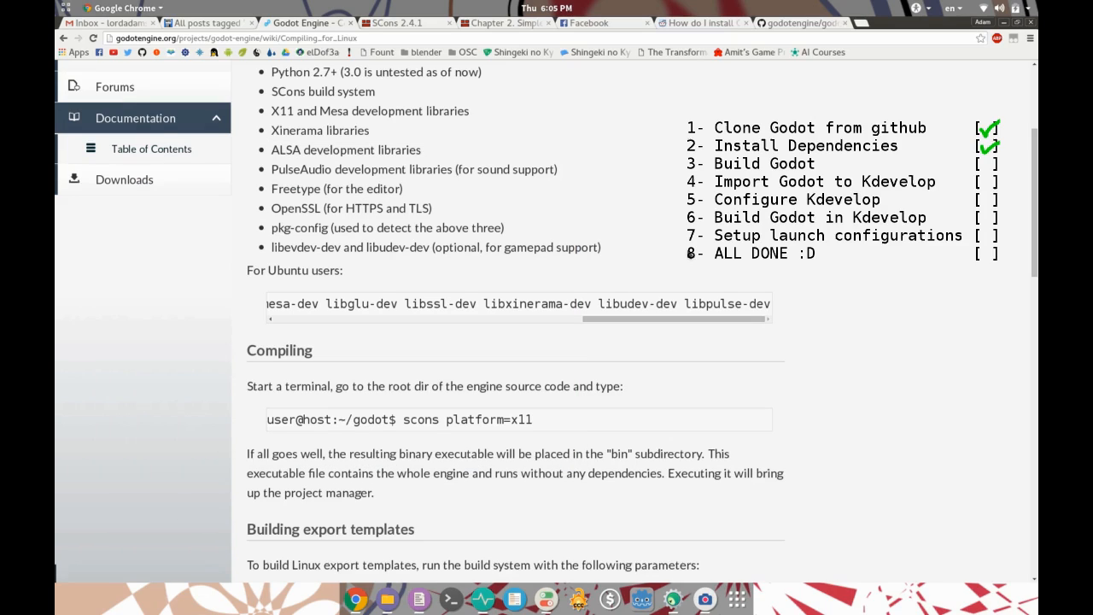
pyautogui.moveTo(597, 342)
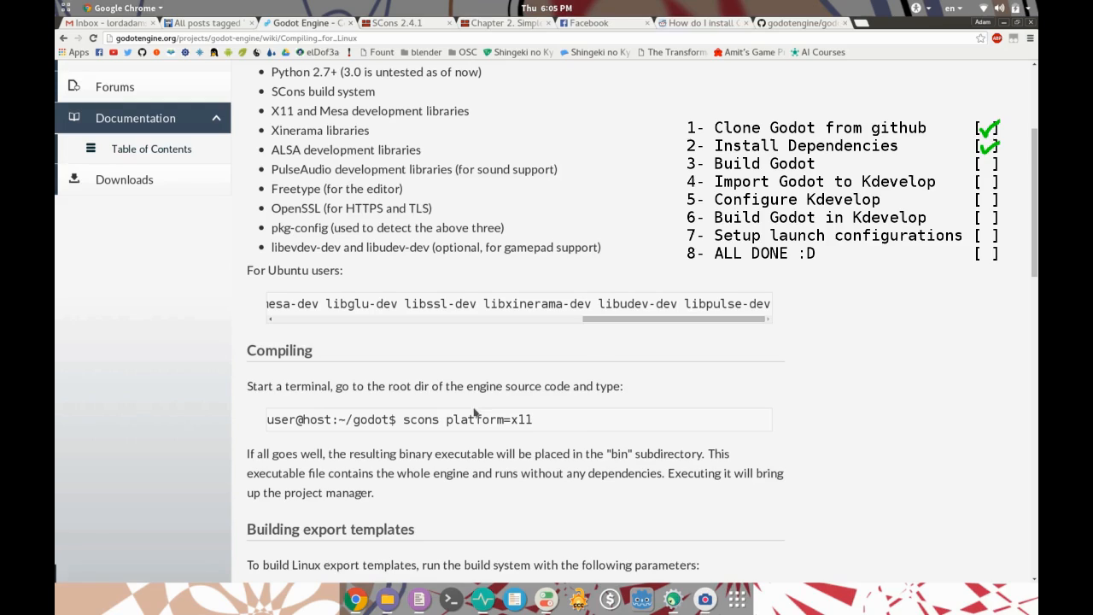
pyautogui.doubleClick(468, 421)
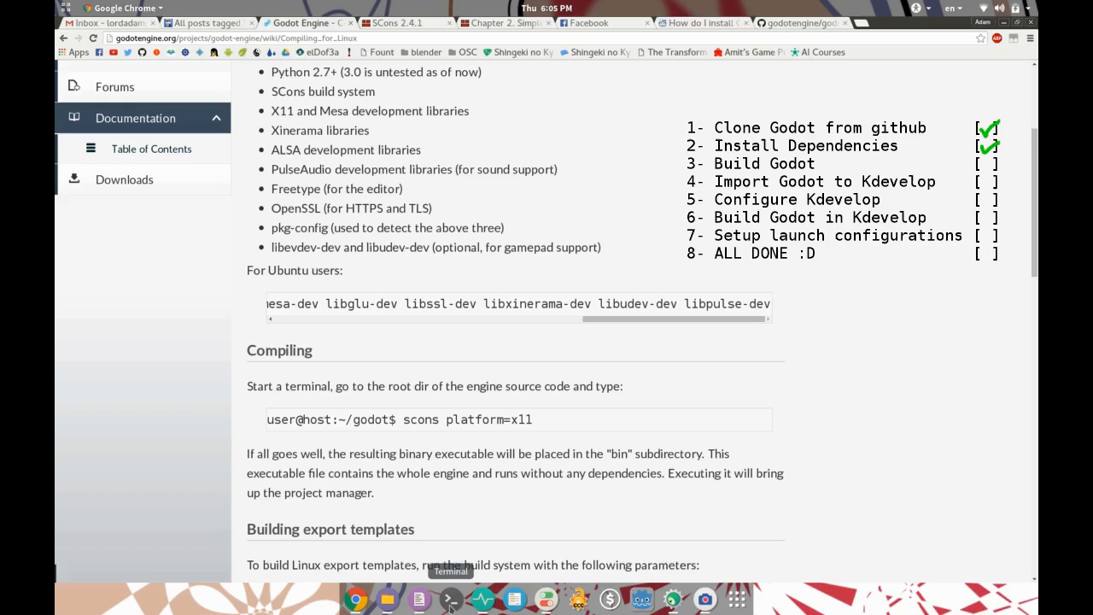
pyautogui.click(451, 598)
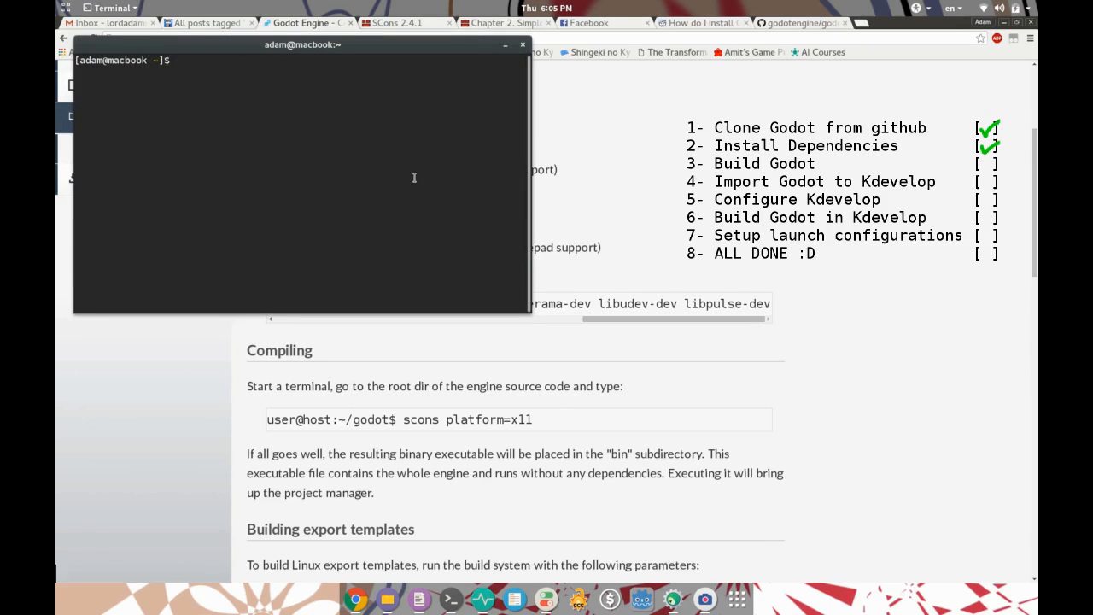
# - Change into tmp/godot and build Godot with scons platform=x11
pyautogui.write('cd')
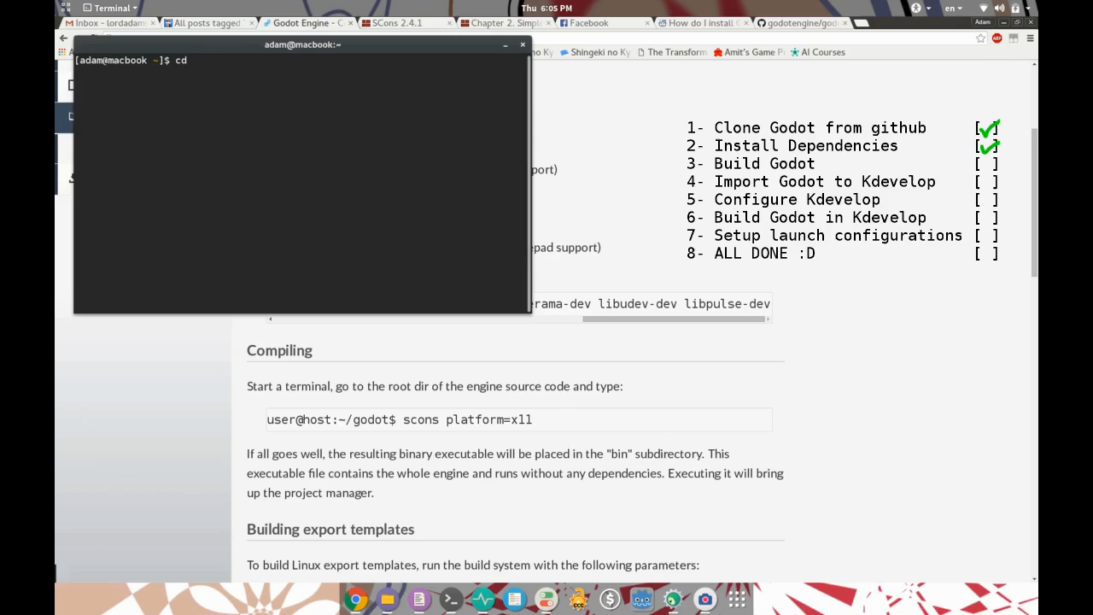
pyautogui.write('tmp/godot')
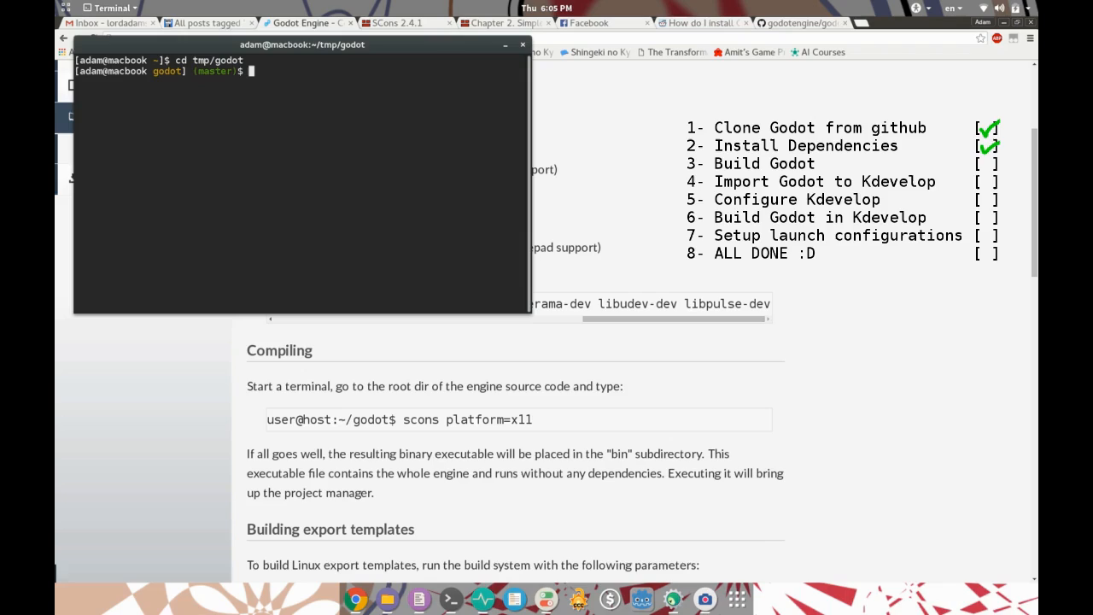
pyautogui.write('scons')
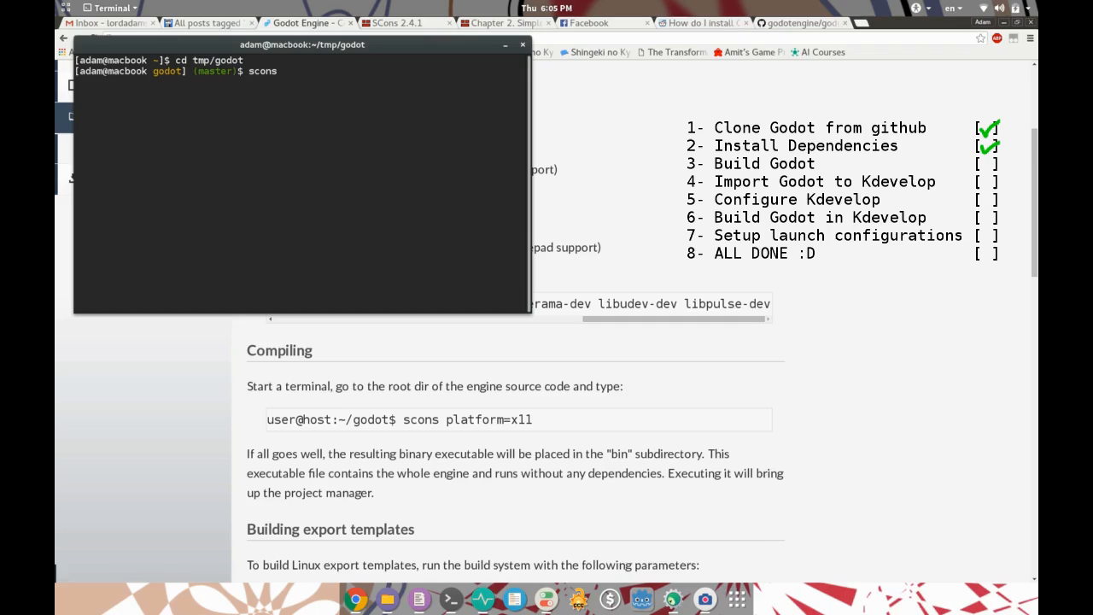
pyautogui.write('platform/')
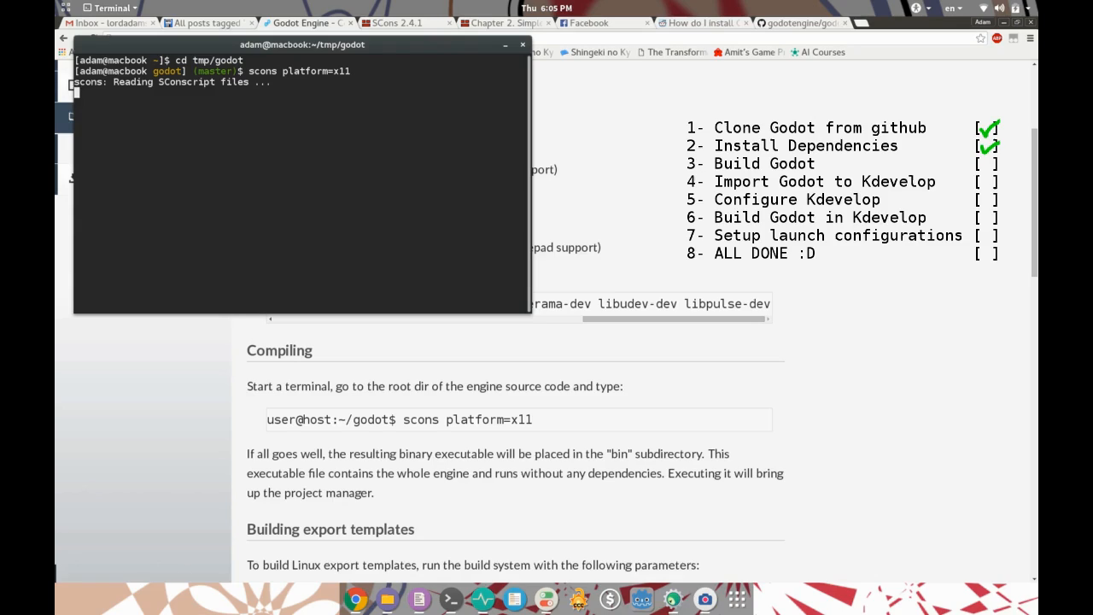
pyautogui.press('ctrl+c')
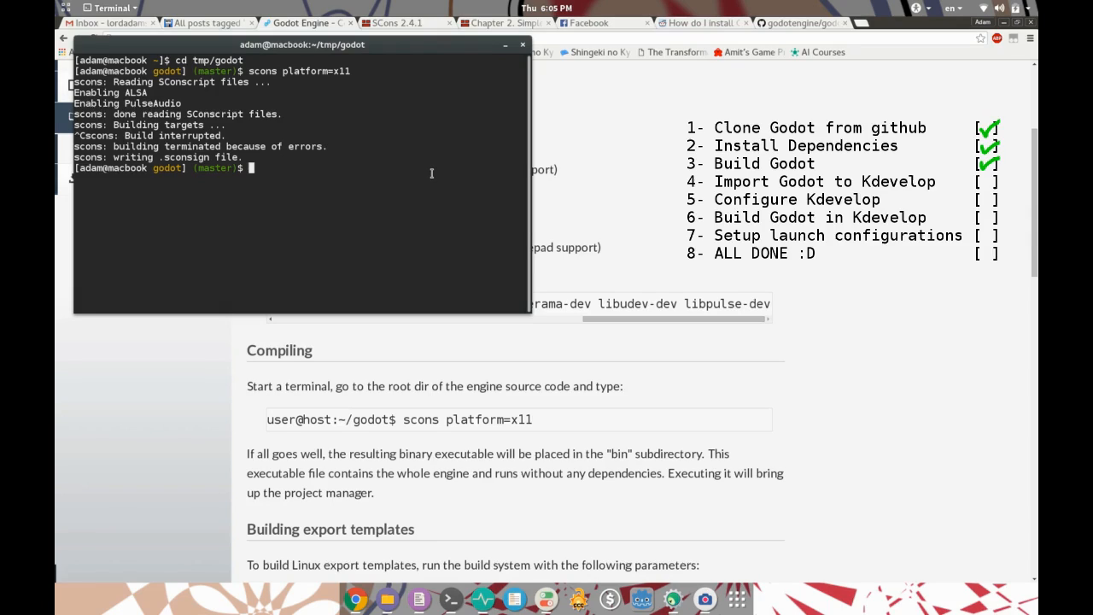
# - Launch the compiled bin/godot.x11.tools.64 editor binary
pyautogui.write('bin')
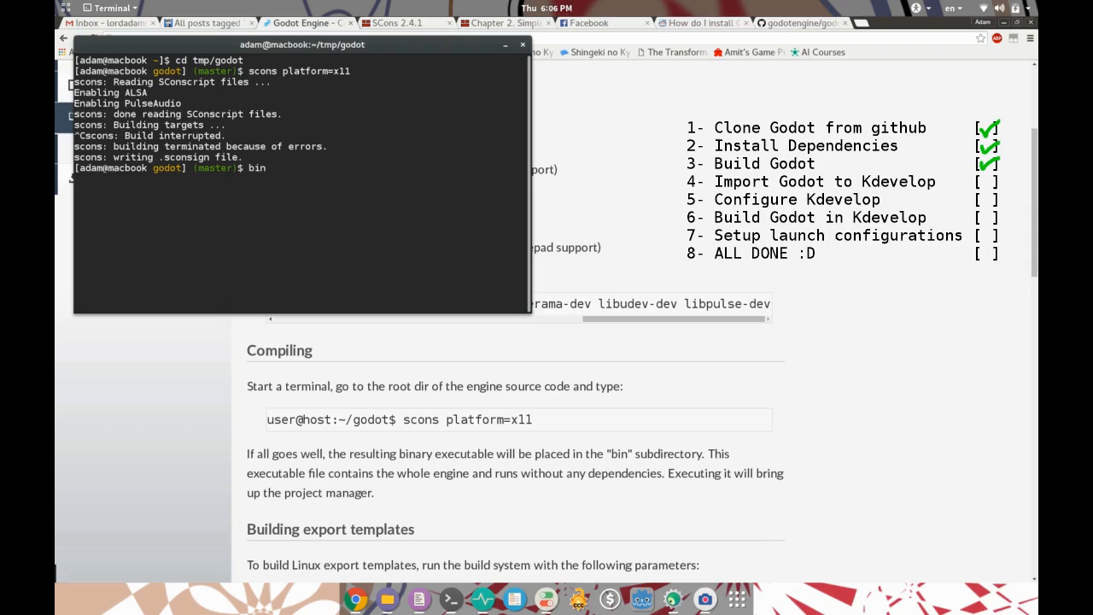
pyautogui.write('/')
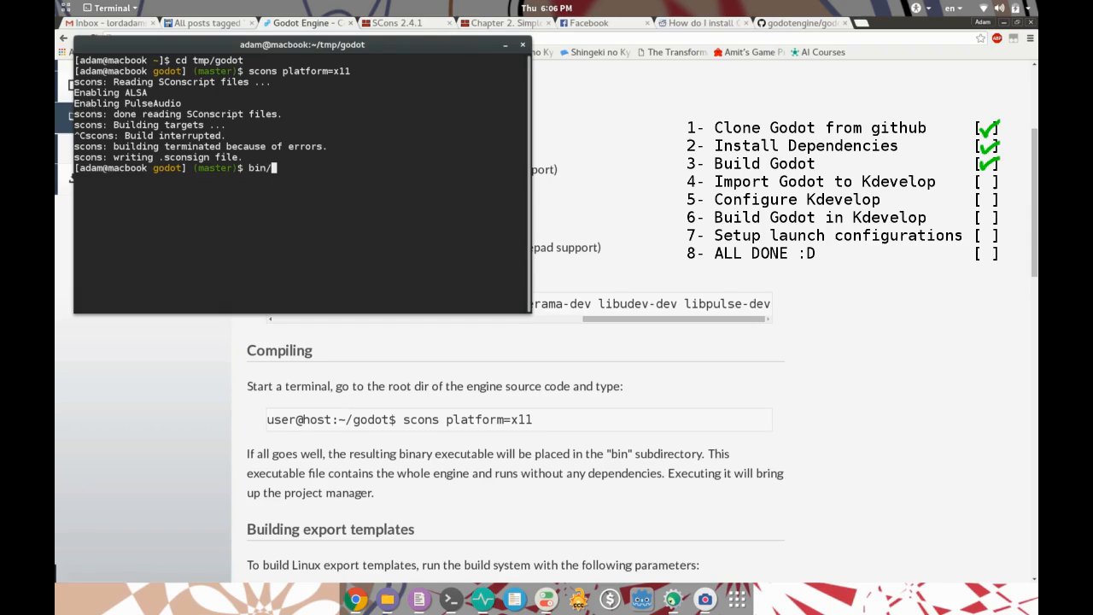
pyautogui.write('godot.x11.tools.64')
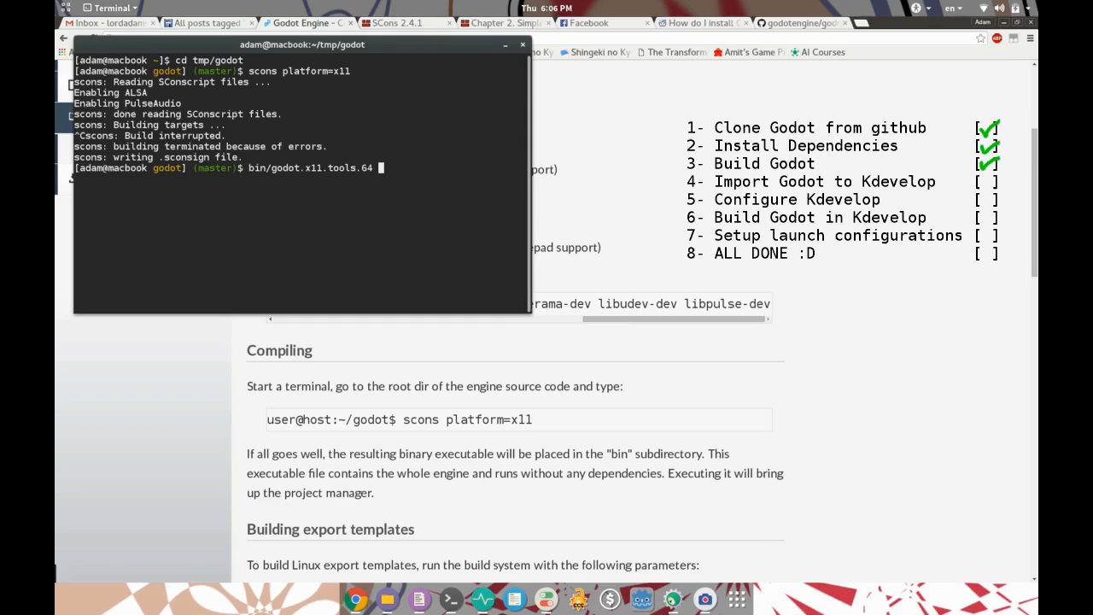
pyautogui.press('Return')
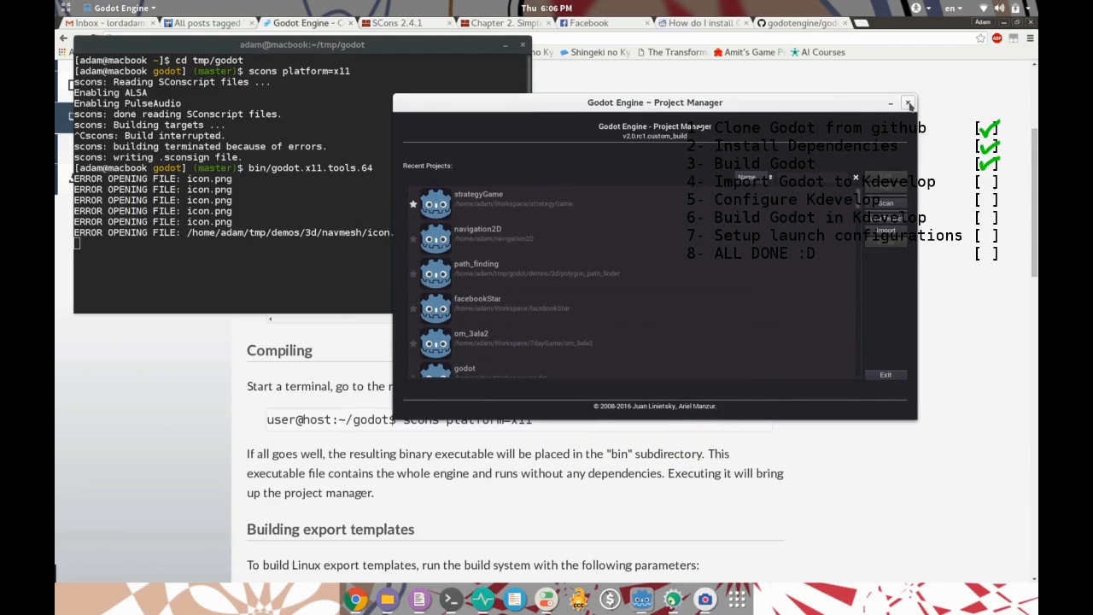
# - Close the Godot Project Manager window, returning to the Terminal prompt
pyautogui.click(909, 103)
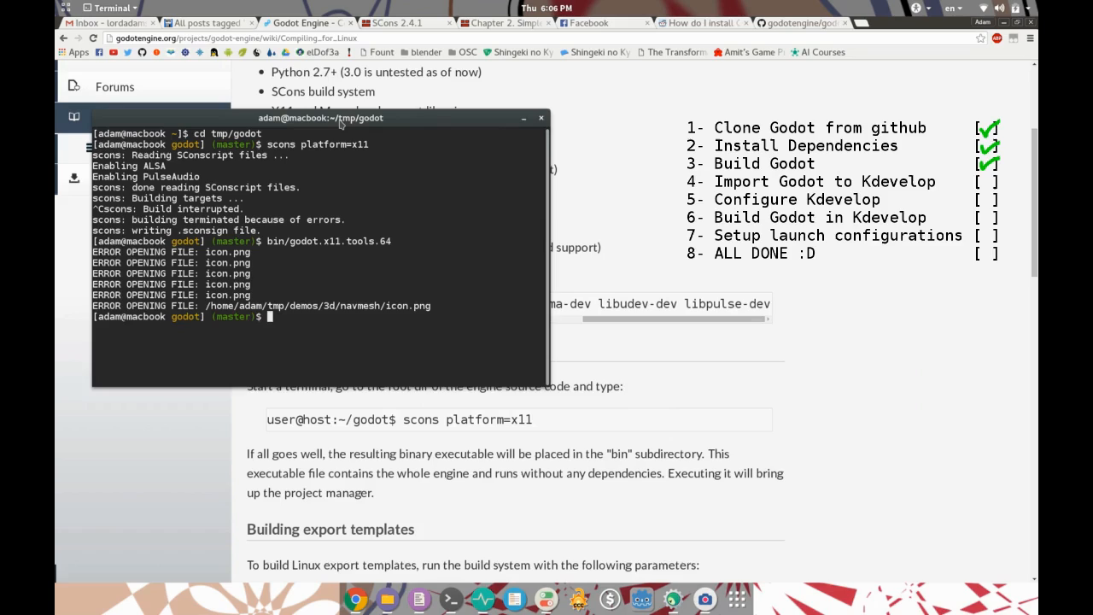
pyautogui.moveTo(613, 174)
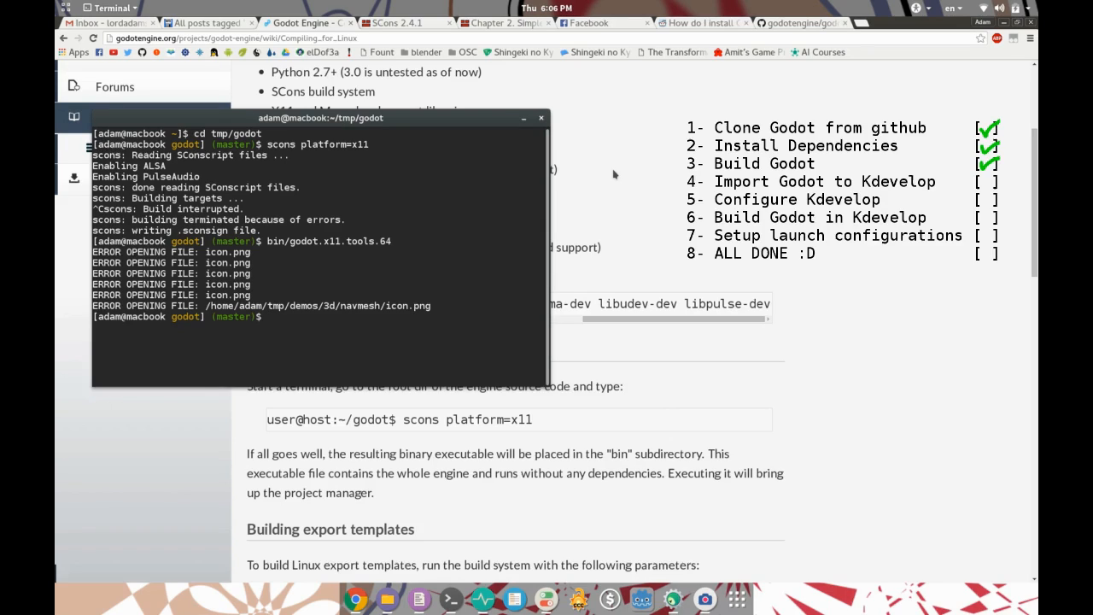
pyautogui.moveTo(673, 598)
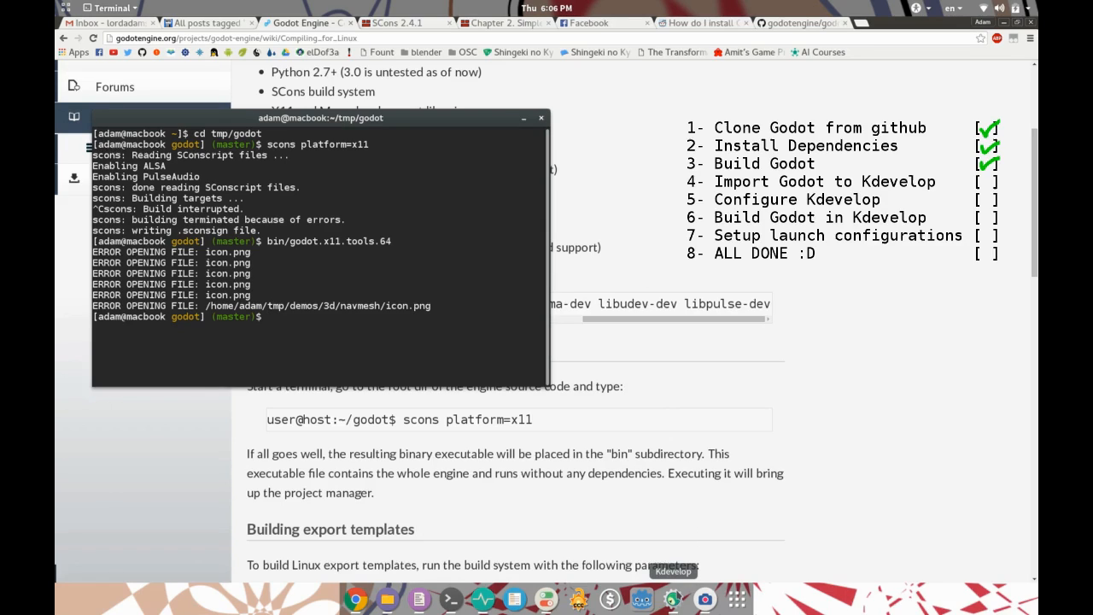
# - In KDevelop's Open/Import Project dialog, browse to the tmp/godot source folder
pyautogui.click(673, 570)
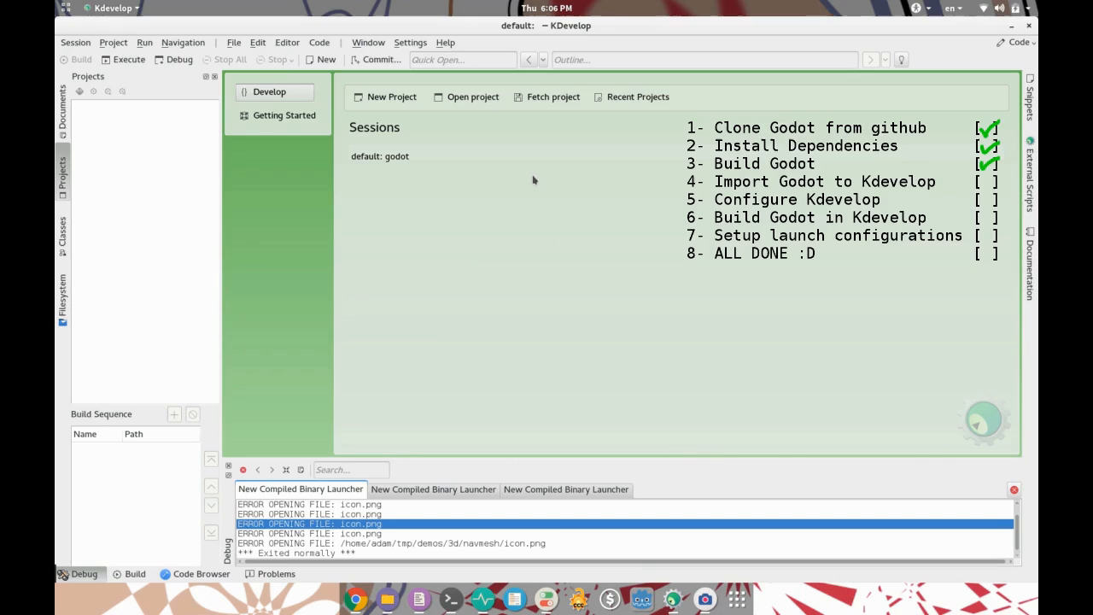
pyautogui.moveTo(506, 117)
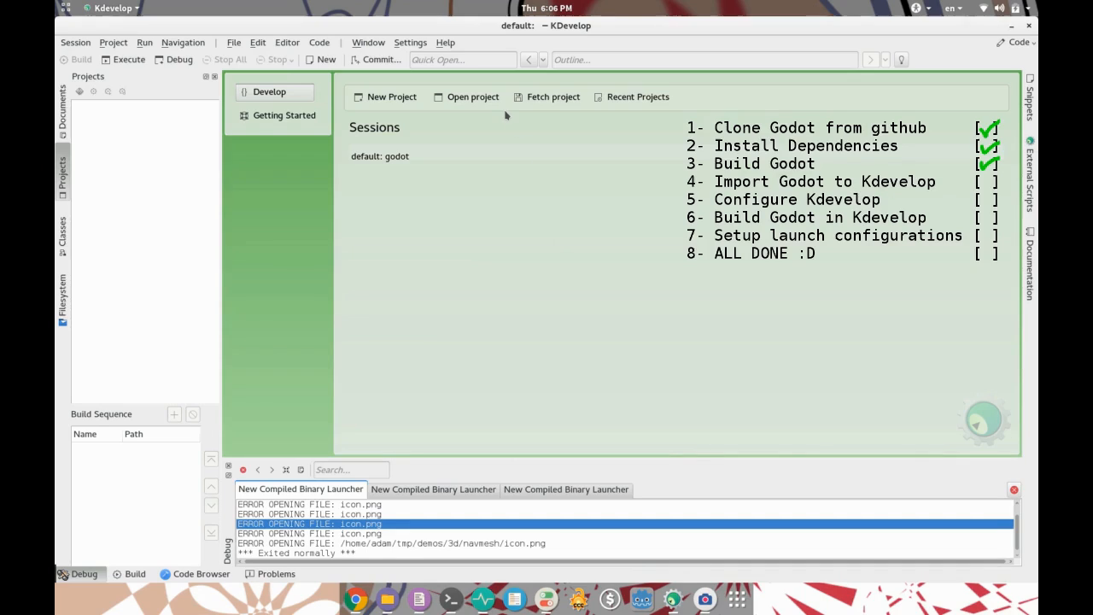
pyautogui.moveTo(443, 179)
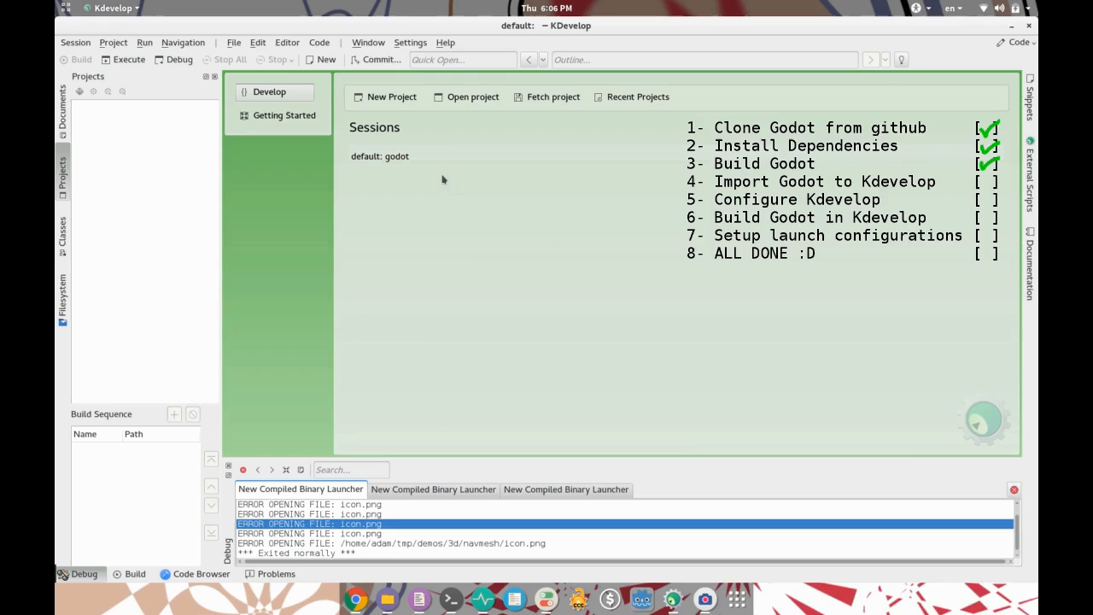
pyautogui.click(473, 95)
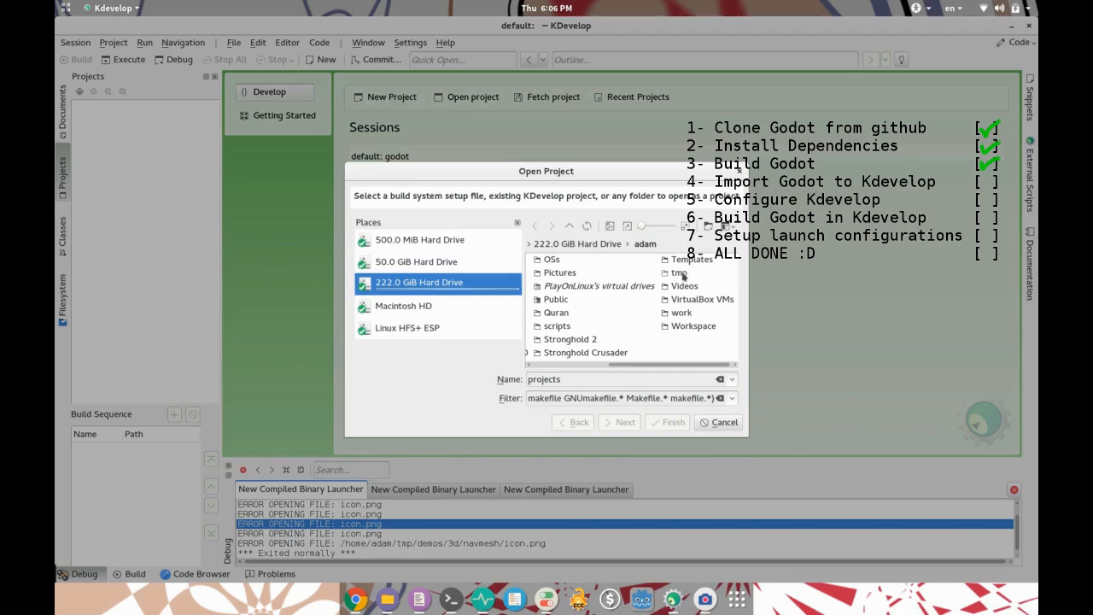
pyautogui.doubleClick(678, 274)
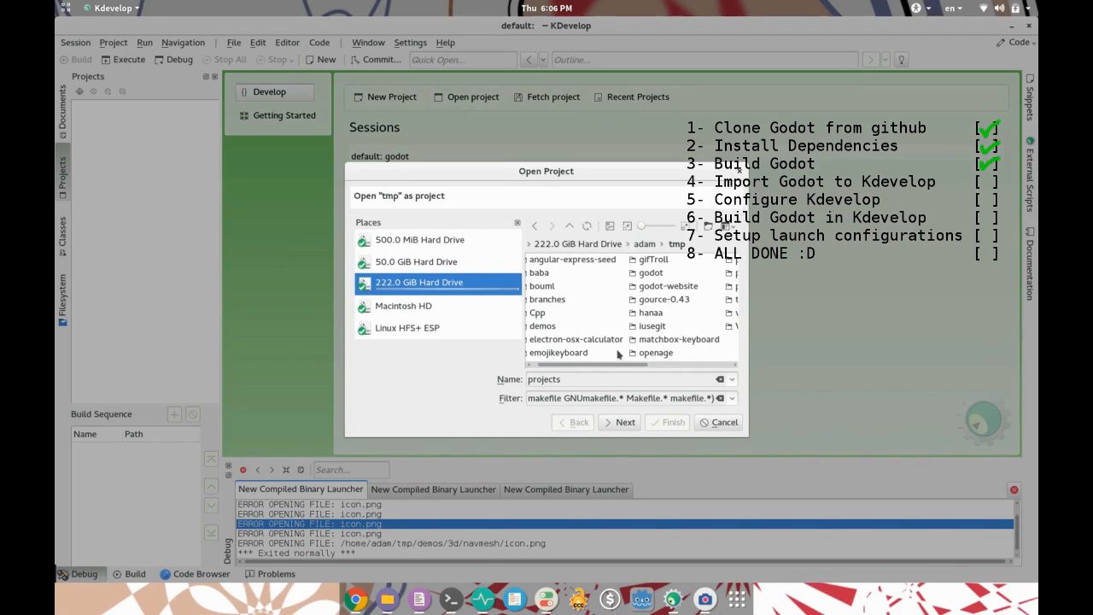
pyautogui.doubleClick(651, 272)
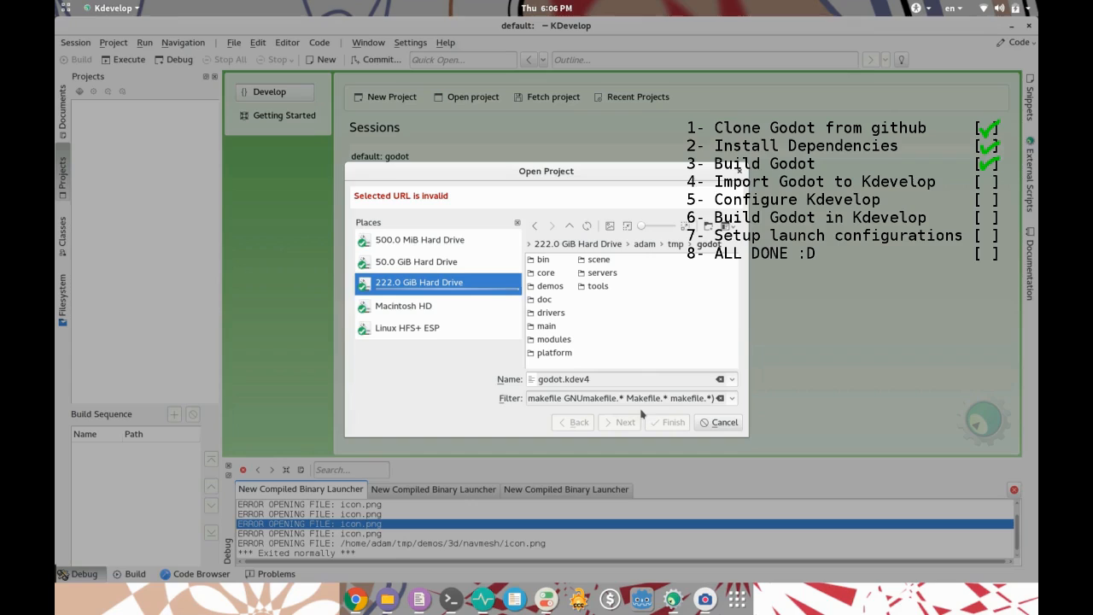
pyautogui.moveTo(612, 319)
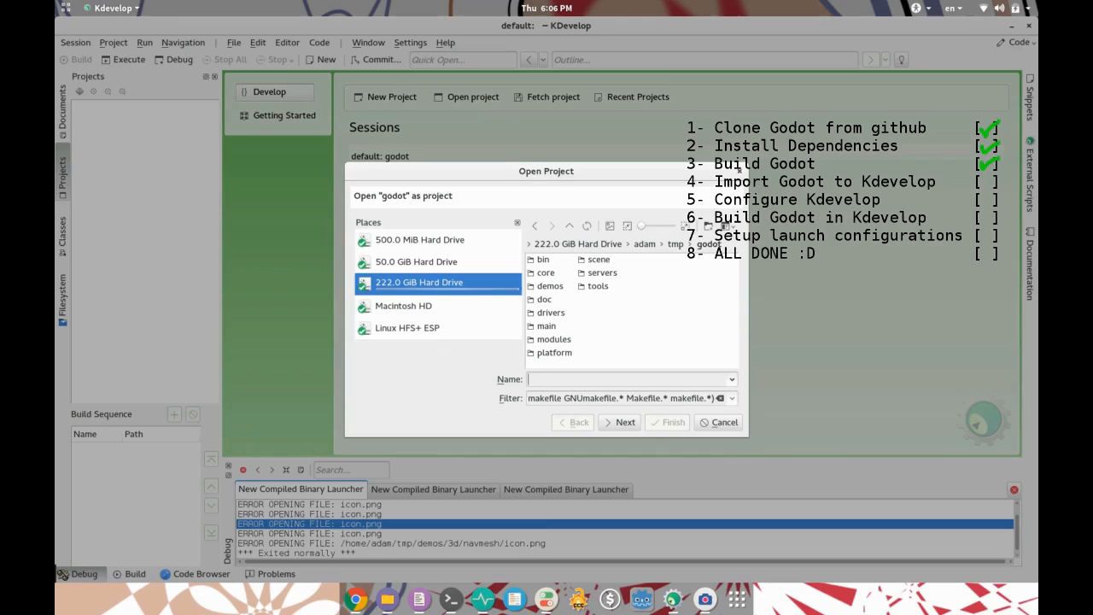
# - Import godot as a project using the Custom BuildSystem manager
pyautogui.click(591, 380)
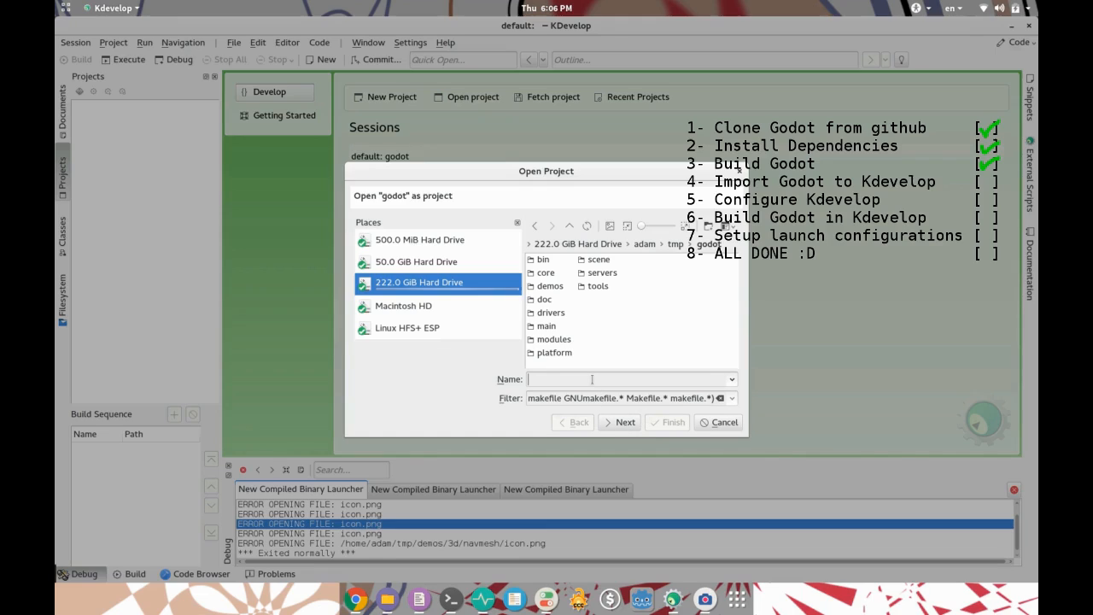
pyautogui.click(619, 422)
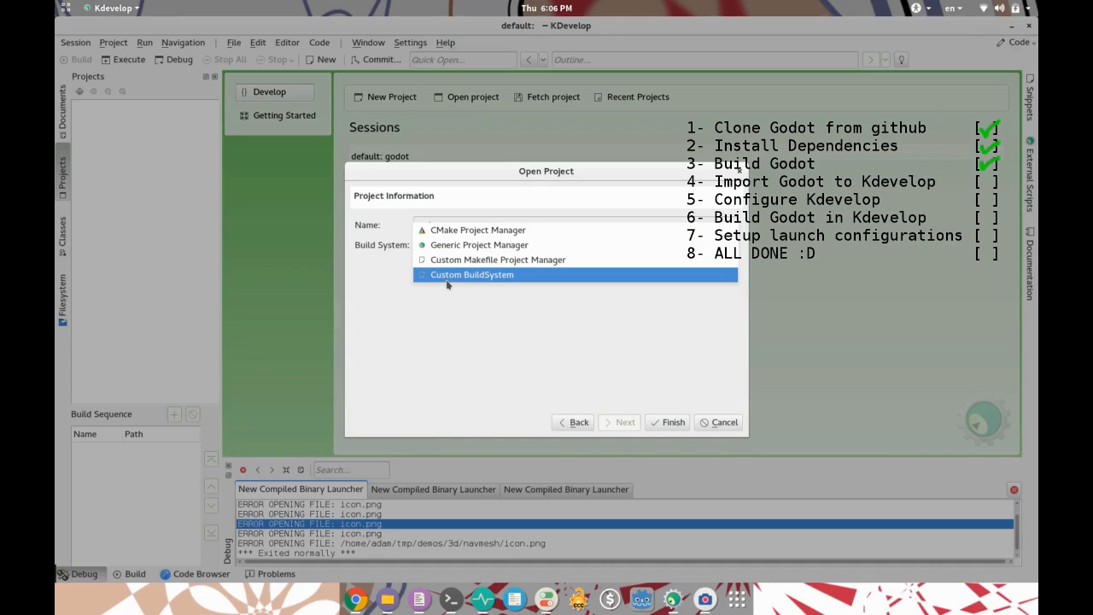
pyautogui.moveTo(521, 280)
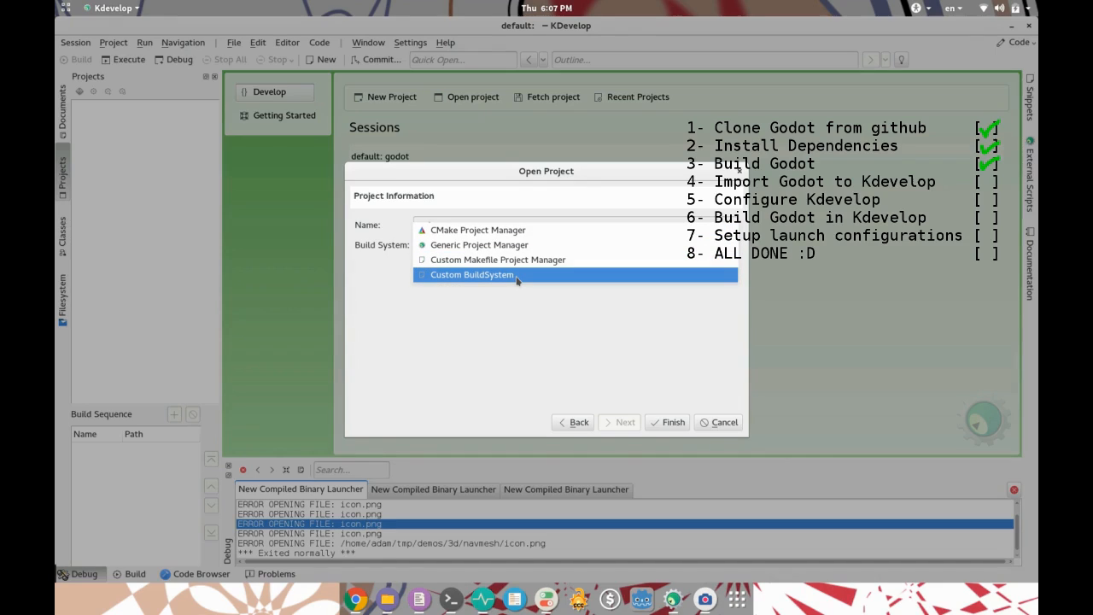
pyautogui.click(472, 273)
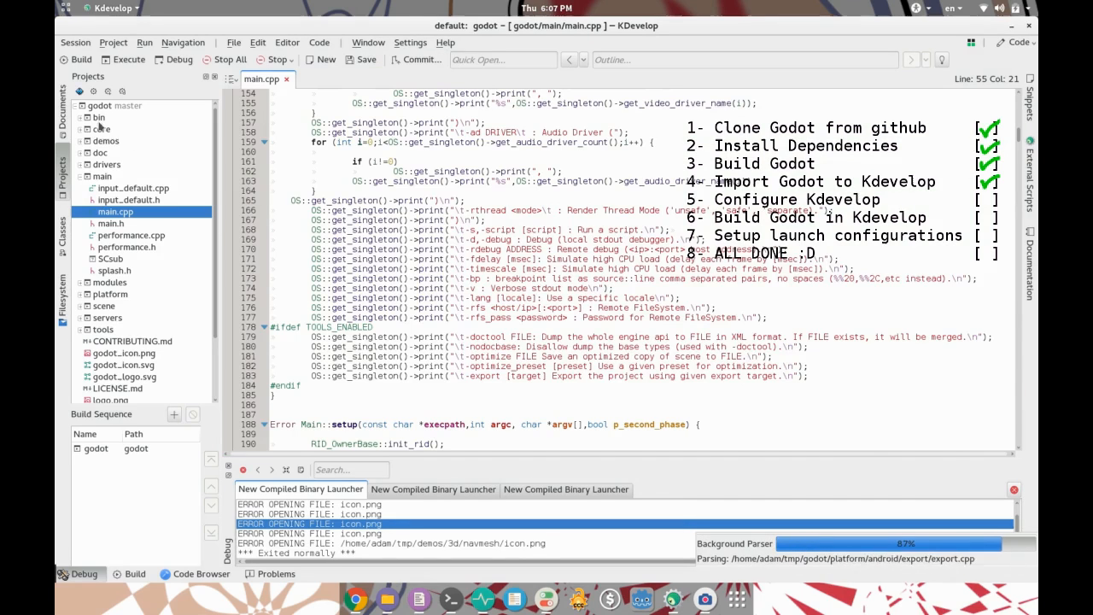
# - Bring up Open Configuration for the godot project from the Projects panel
pyautogui.rightClick(113, 106)
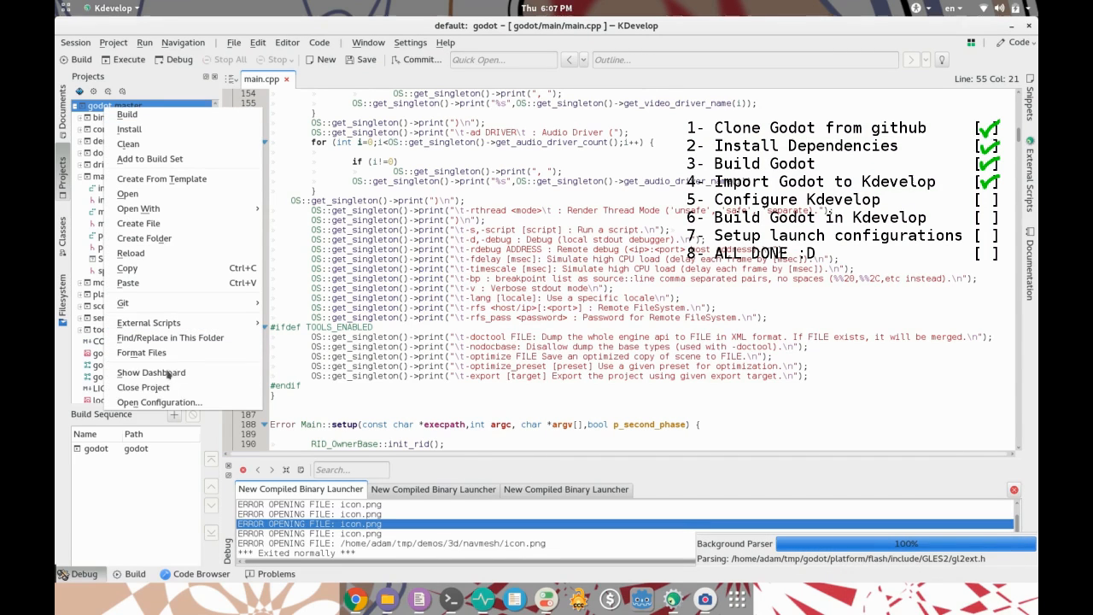
pyautogui.click(159, 401)
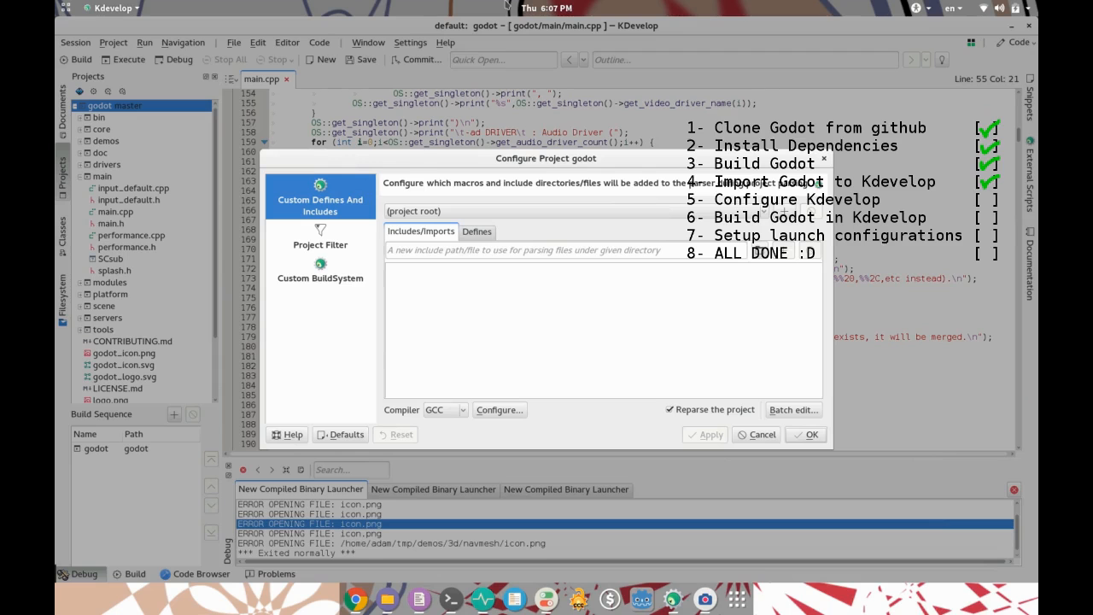
pyautogui.scroll(-3)
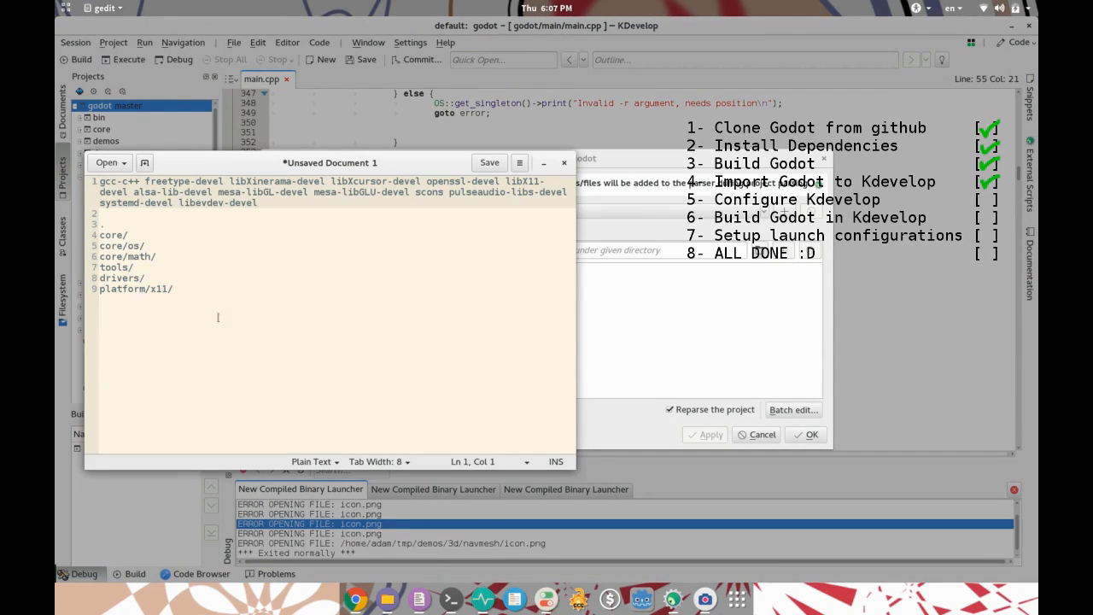
# - Review the gedit note listing include folders core/, core/os/, core/math/, tools/, drivers/, platform/x11/
pyautogui.moveTo(113, 234); pyautogui.dragTo(171, 289)
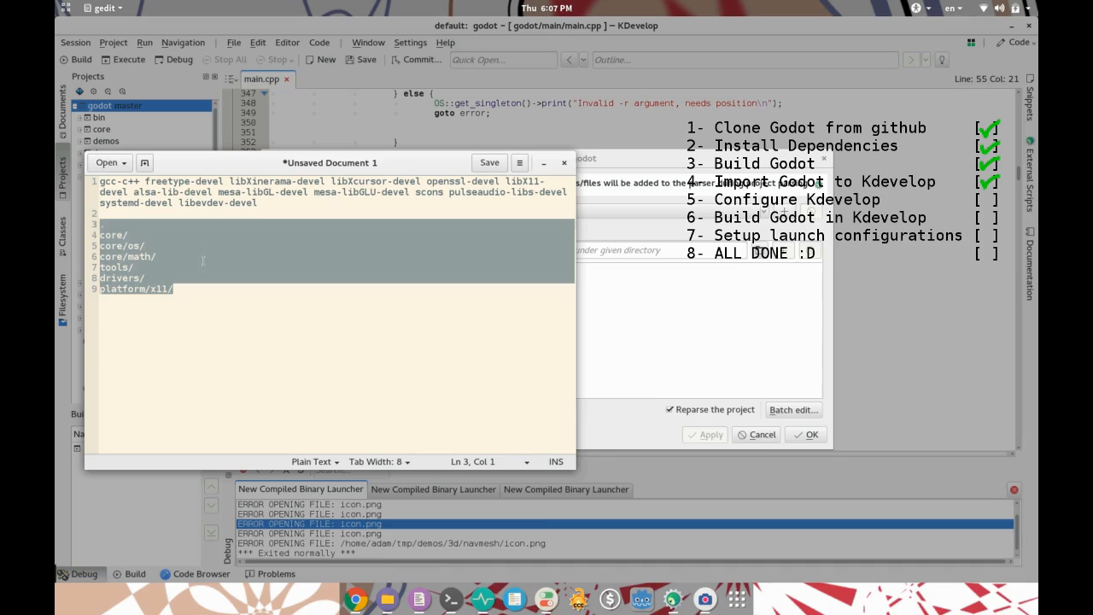
pyautogui.click(133, 267)
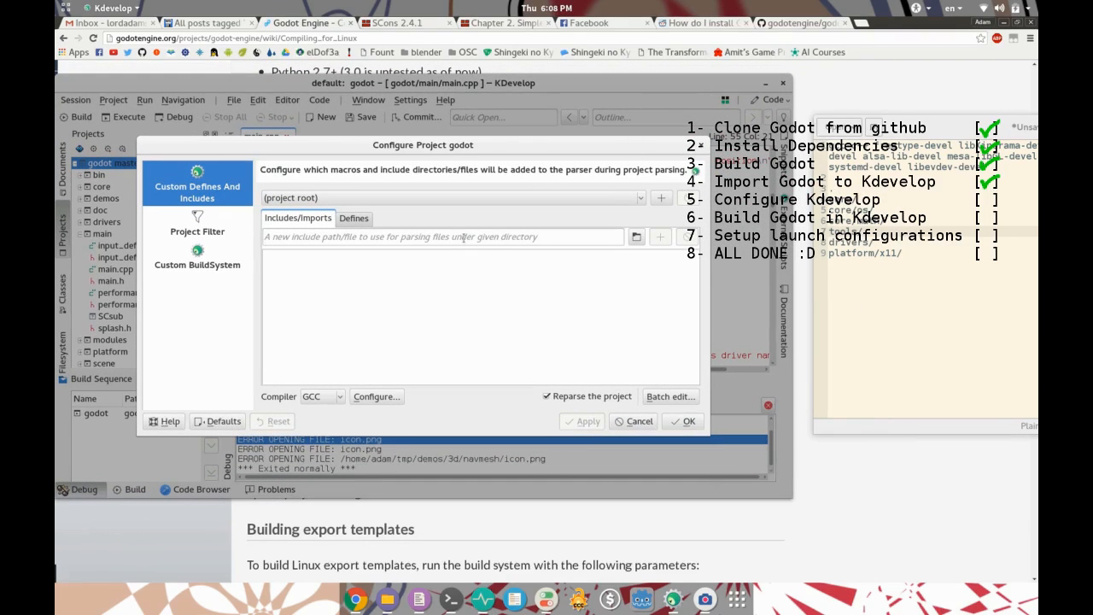
# - Add the project root, core, core/os and core/math as include paths
pyautogui.click(444, 236)
pyautogui.write('.')
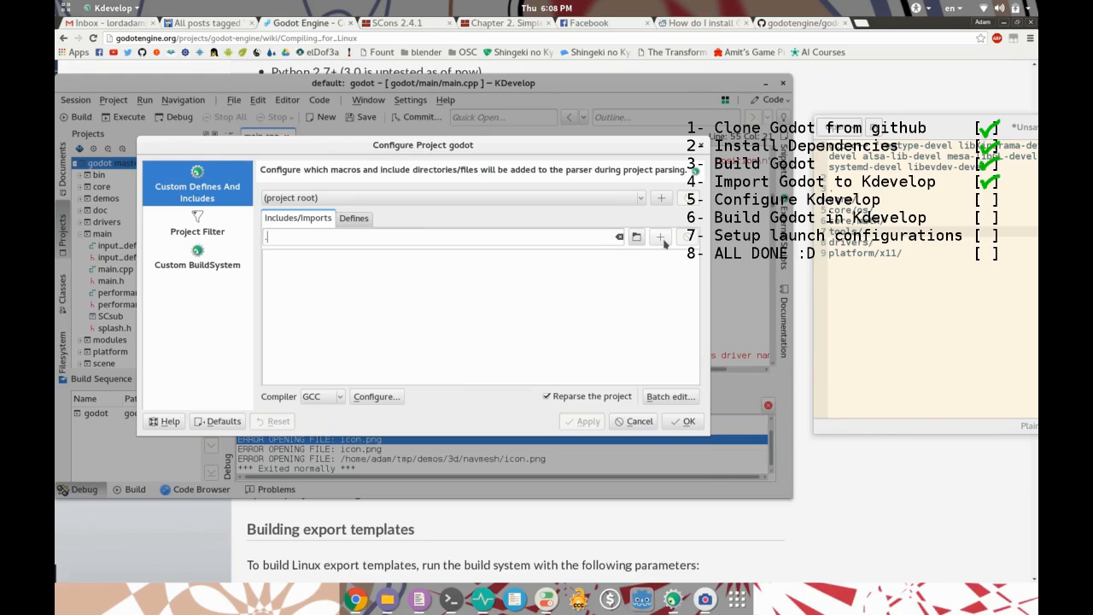
pyautogui.click(659, 236)
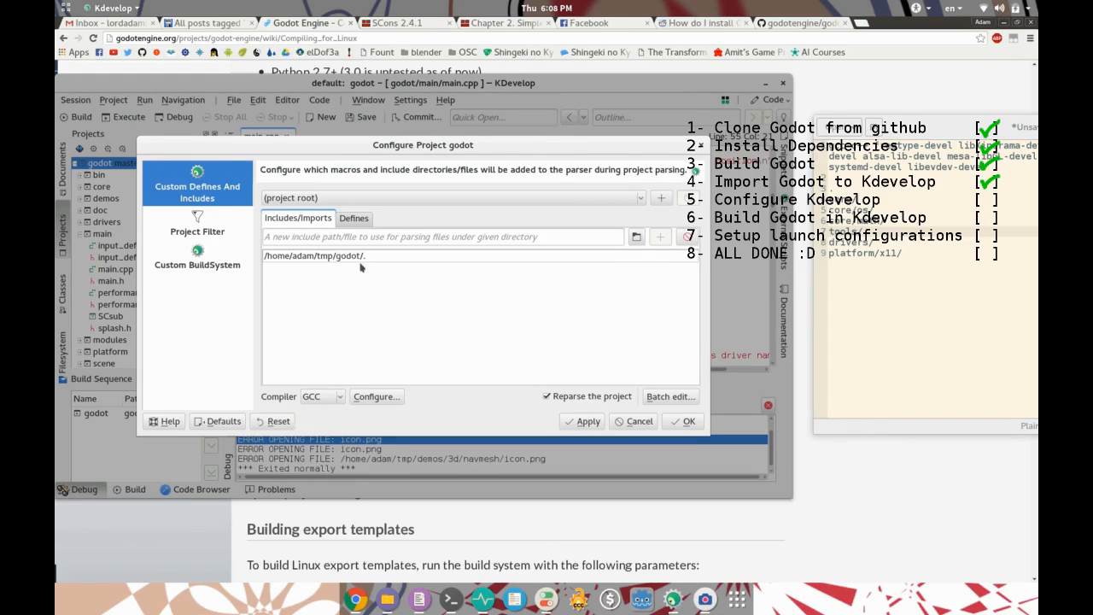
pyautogui.click(441, 235)
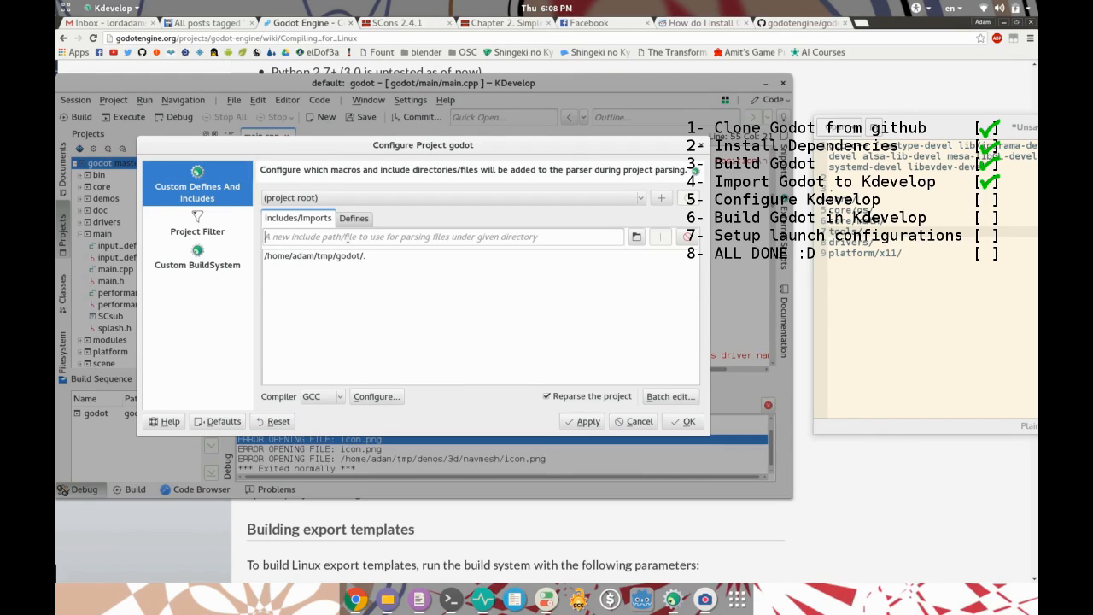
pyautogui.write('core/')
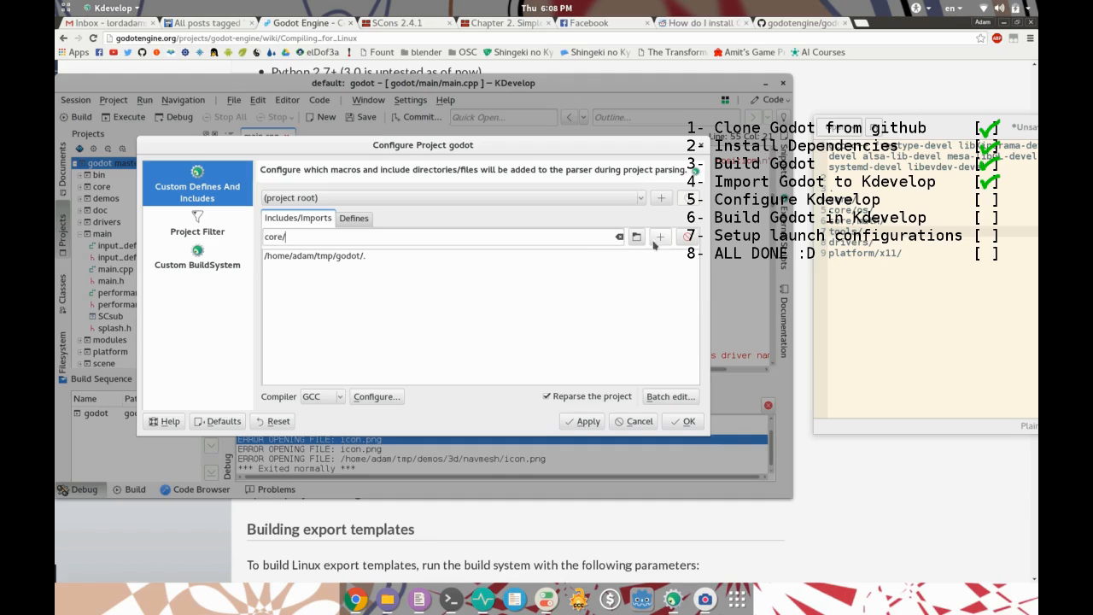
pyautogui.click(660, 236)
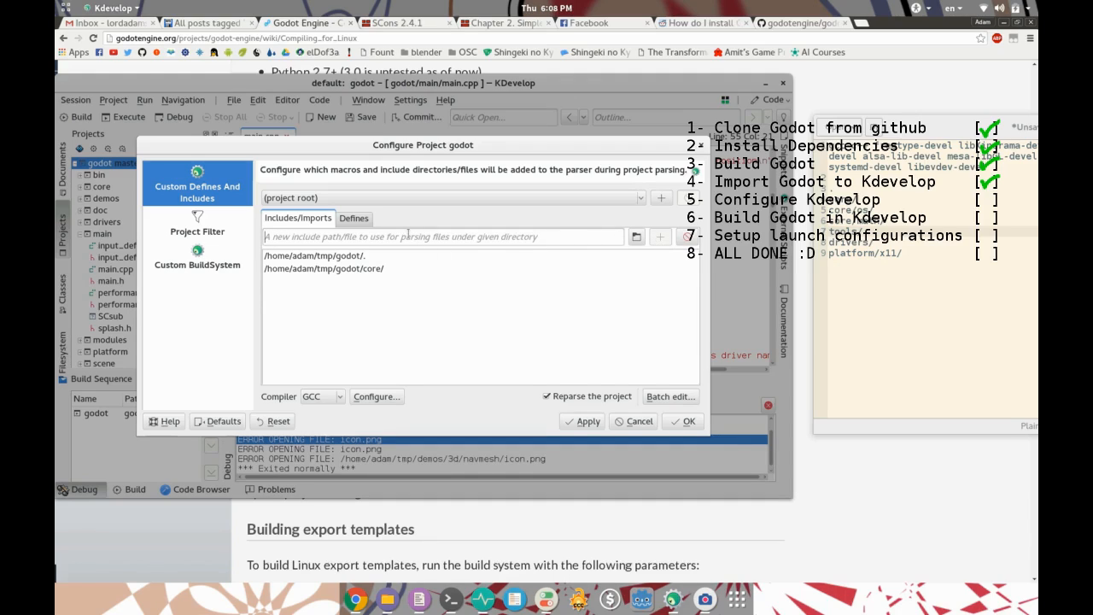
pyautogui.write('core/o')
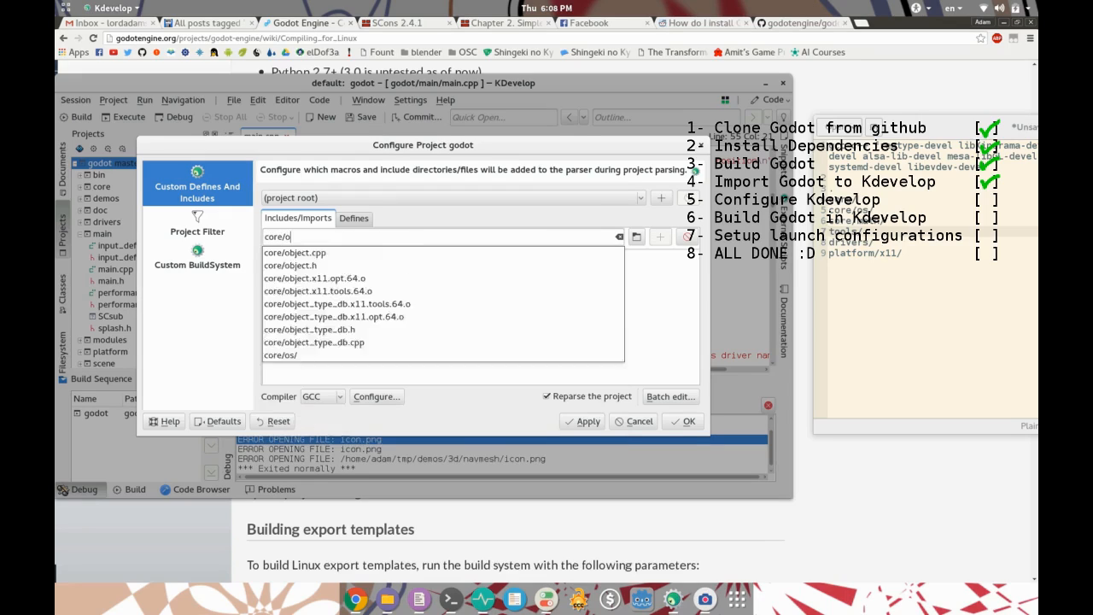
pyautogui.click(659, 236)
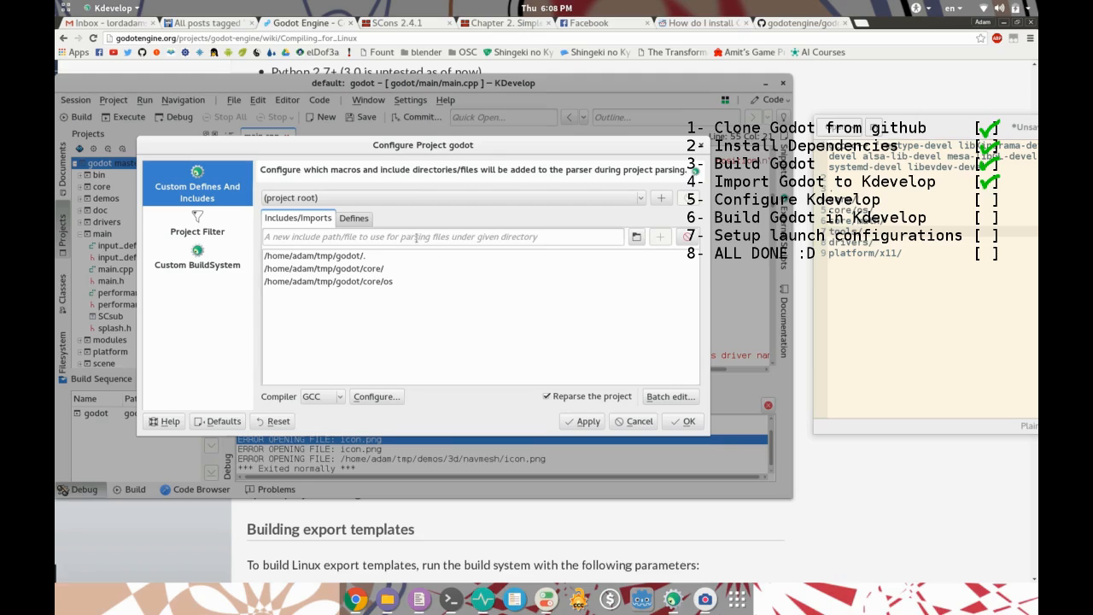
pyautogui.write('core/m')
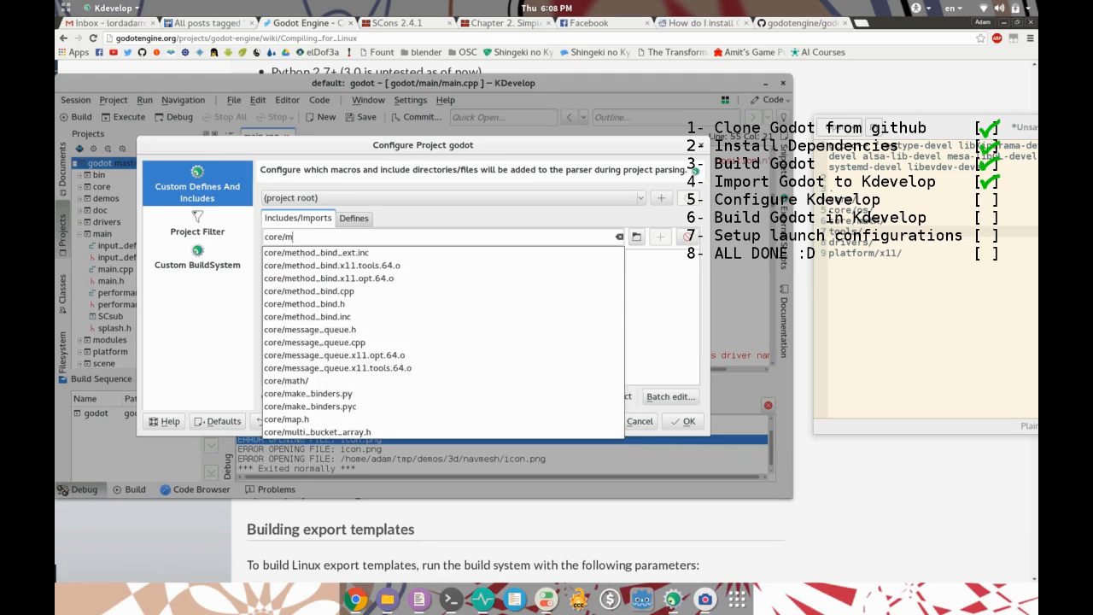
pyautogui.click(287, 379)
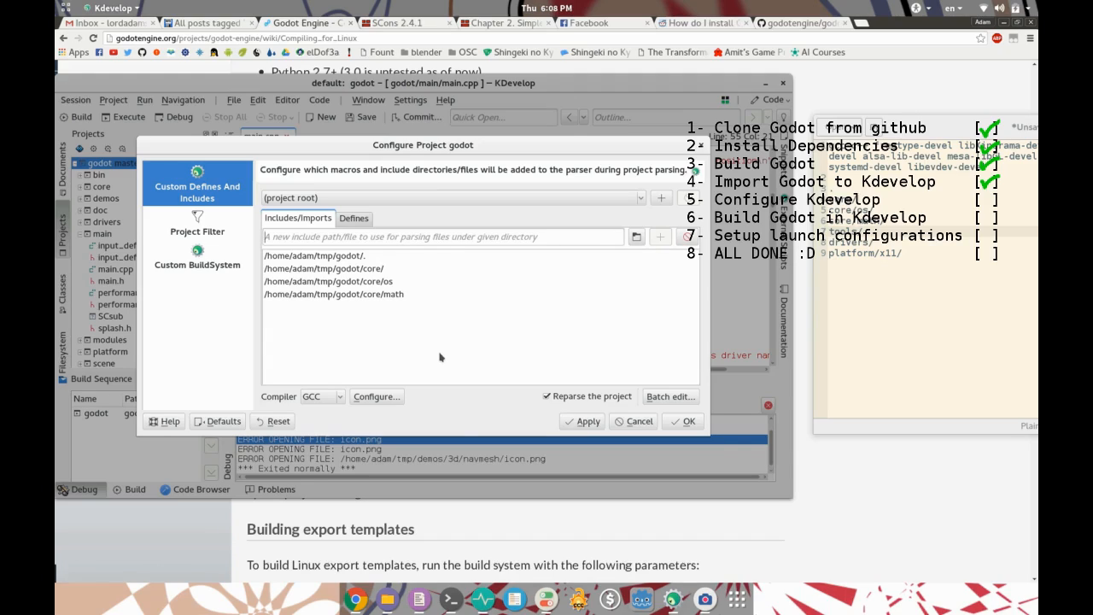
# - Add tools, drivers and platform/x11 as include paths
pyautogui.write('tools/')
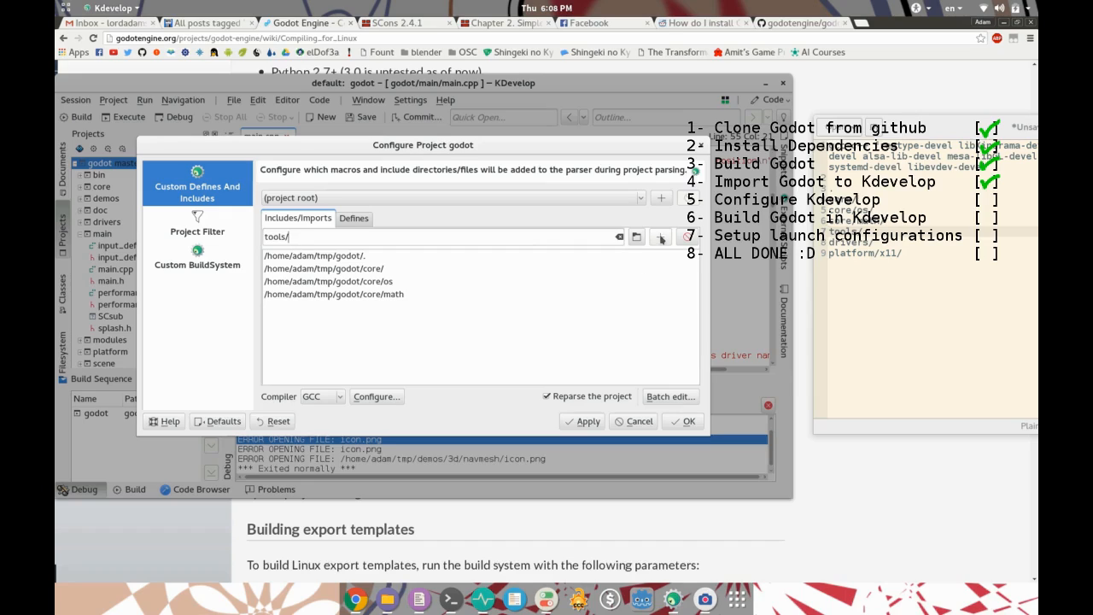
pyautogui.click(659, 236)
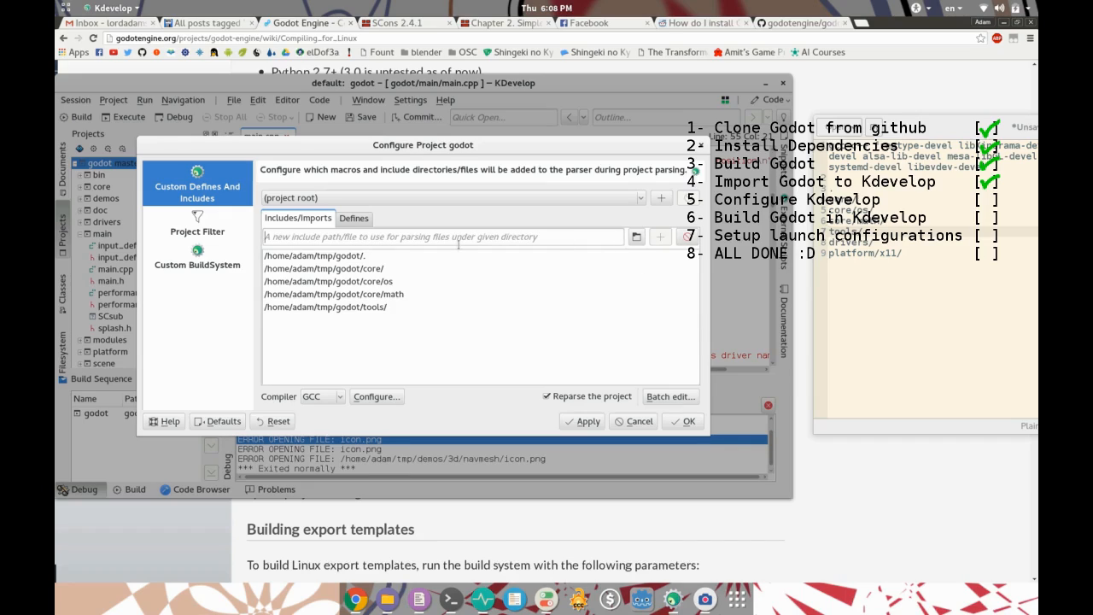
pyautogui.write('drivers/')
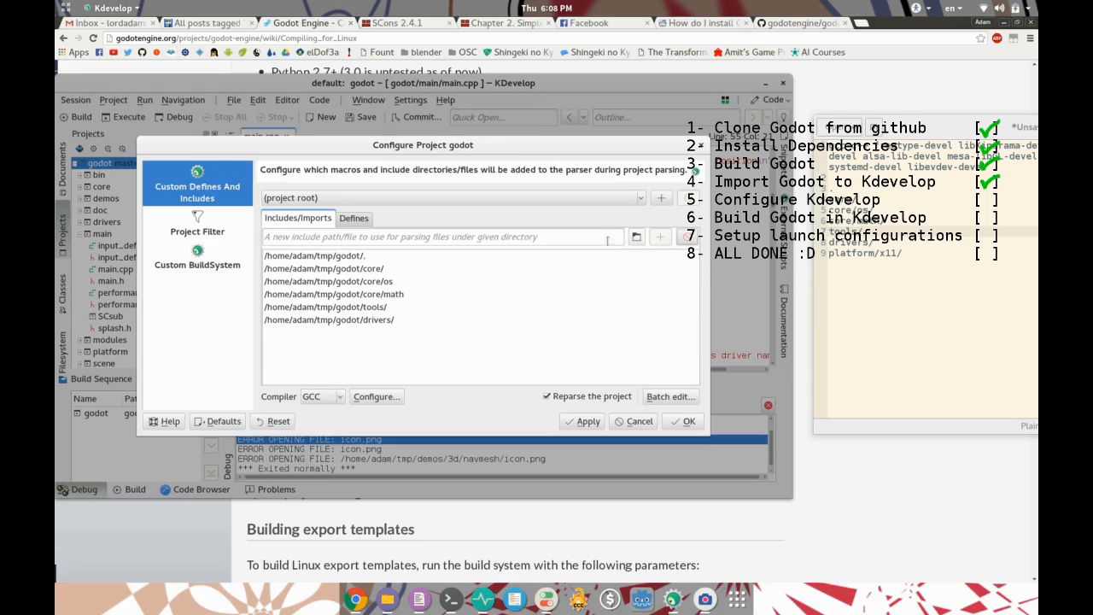
pyautogui.write('p')
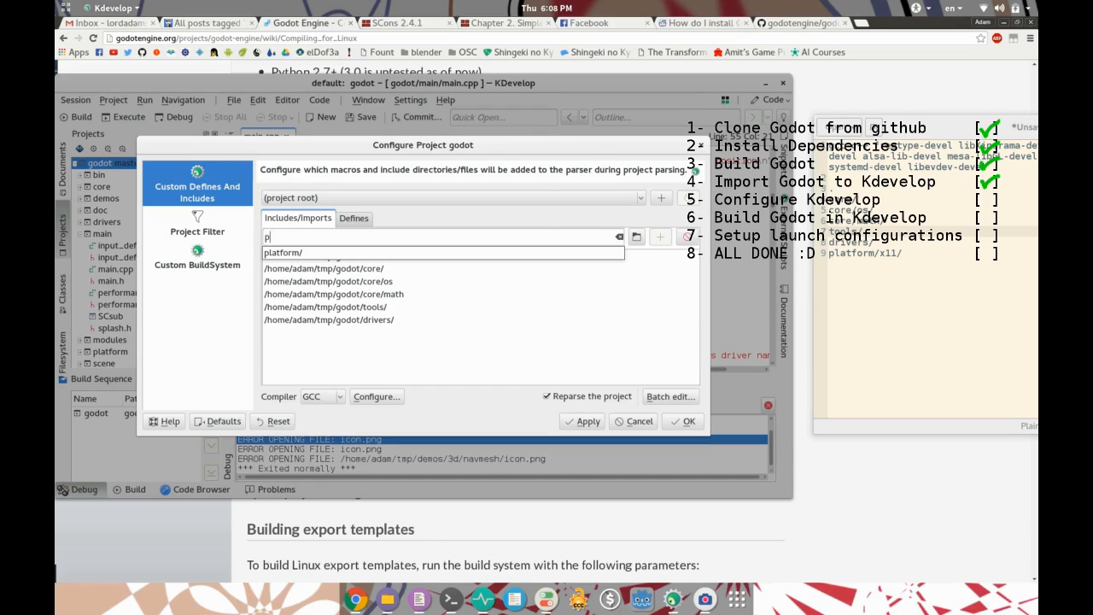
pyautogui.write('latform/x11')
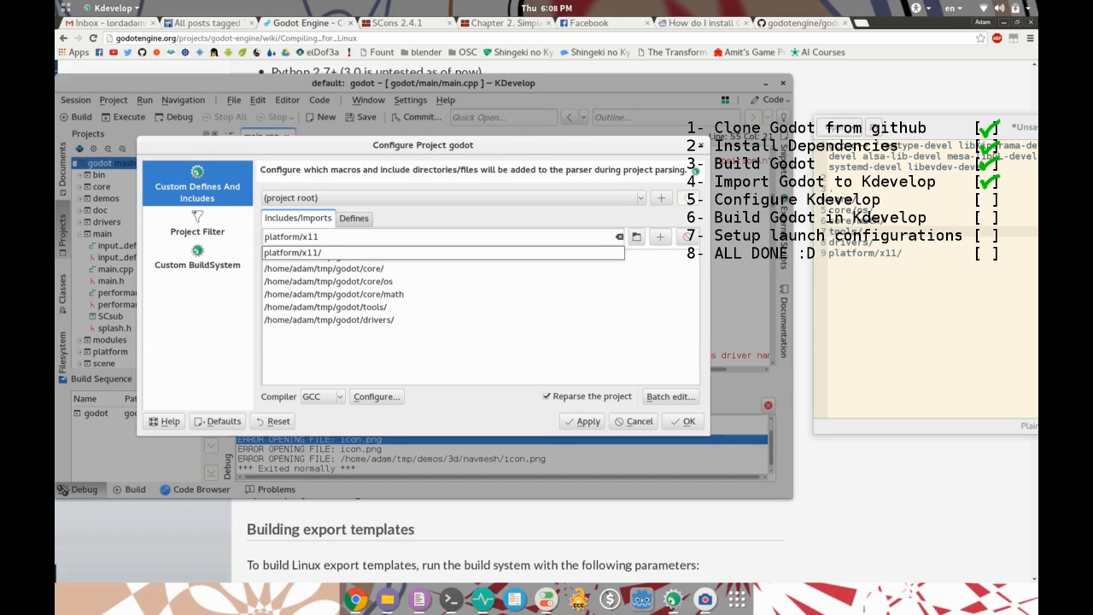
pyautogui.click(292, 253)
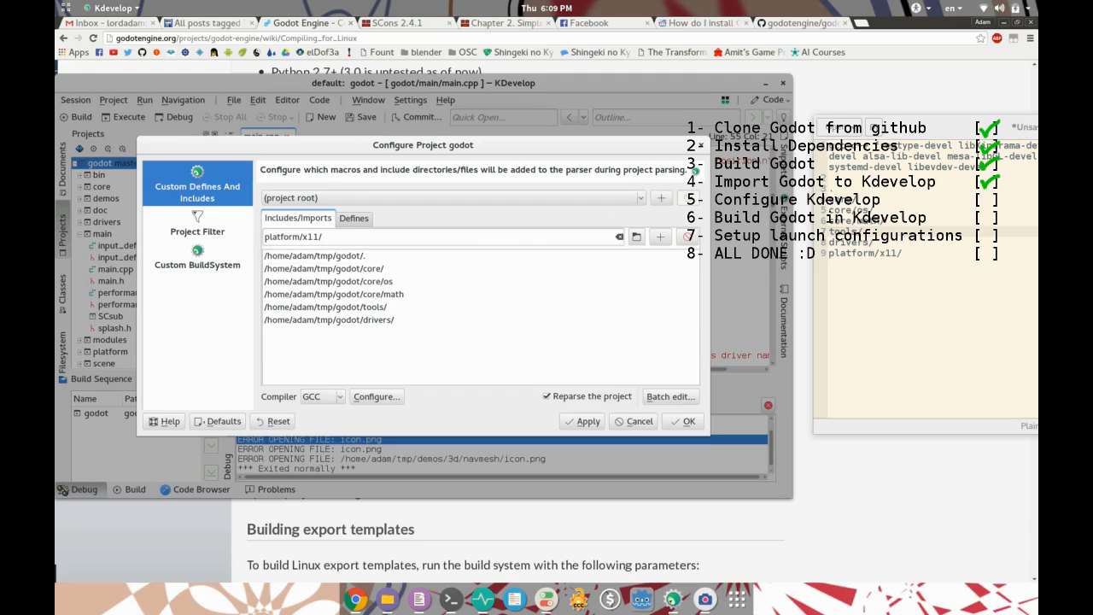
pyautogui.click(659, 236)
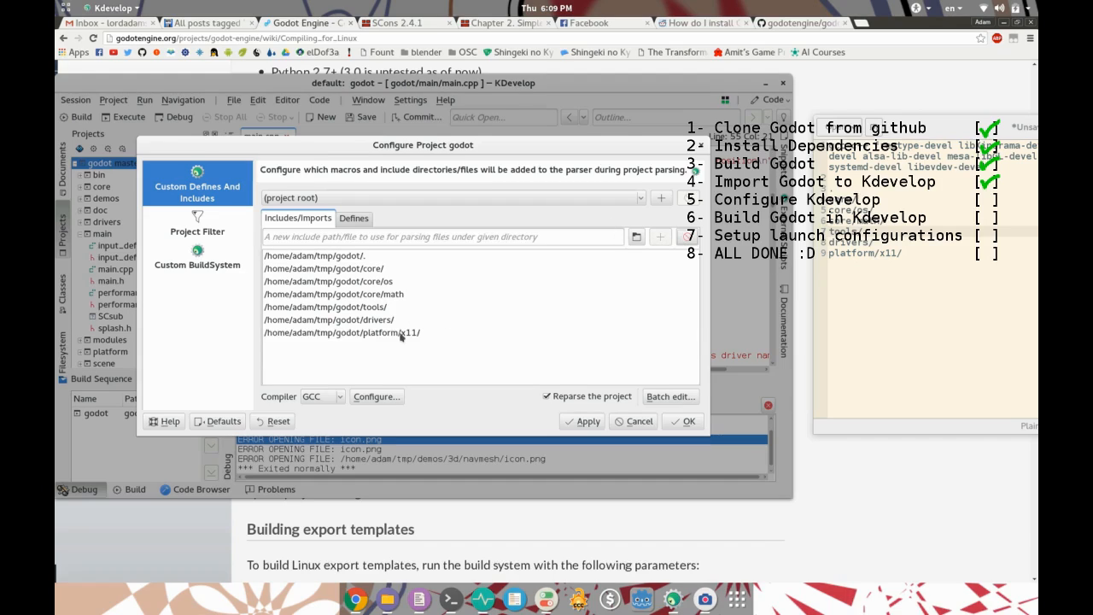
pyautogui.click(342, 331)
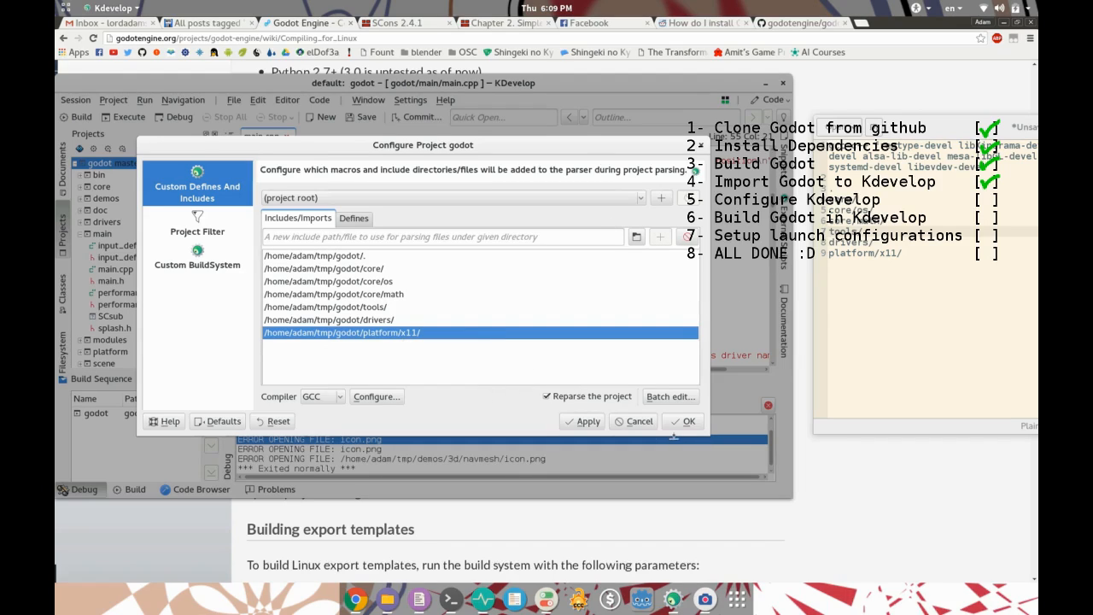
pyautogui.moveTo(588, 421)
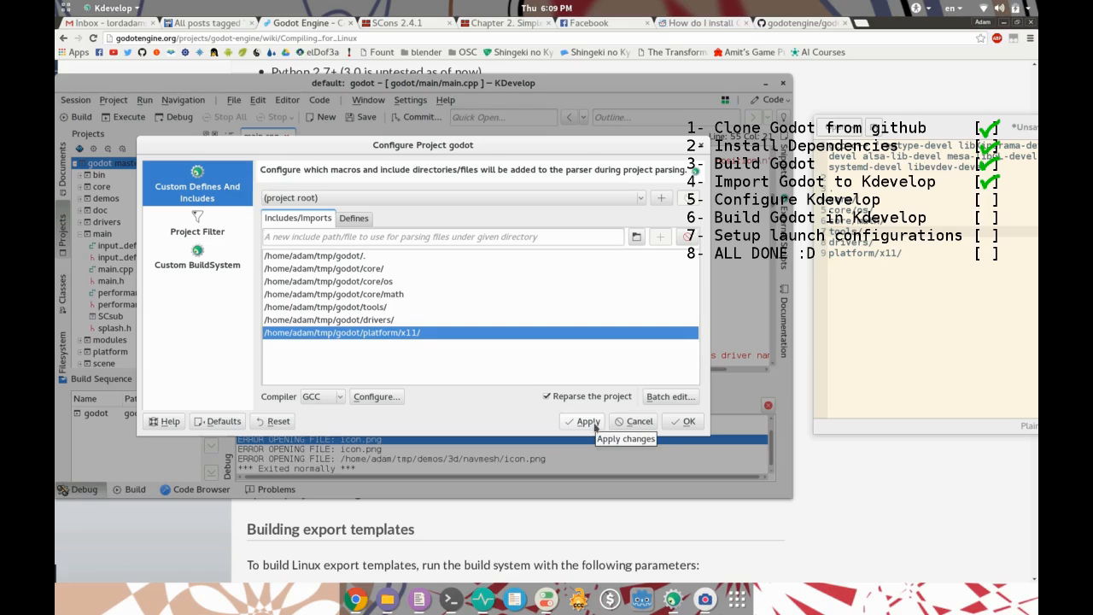
# - Apply the include paths and enable a custom build tool under Custom BuildSystem
pyautogui.click(587, 421)
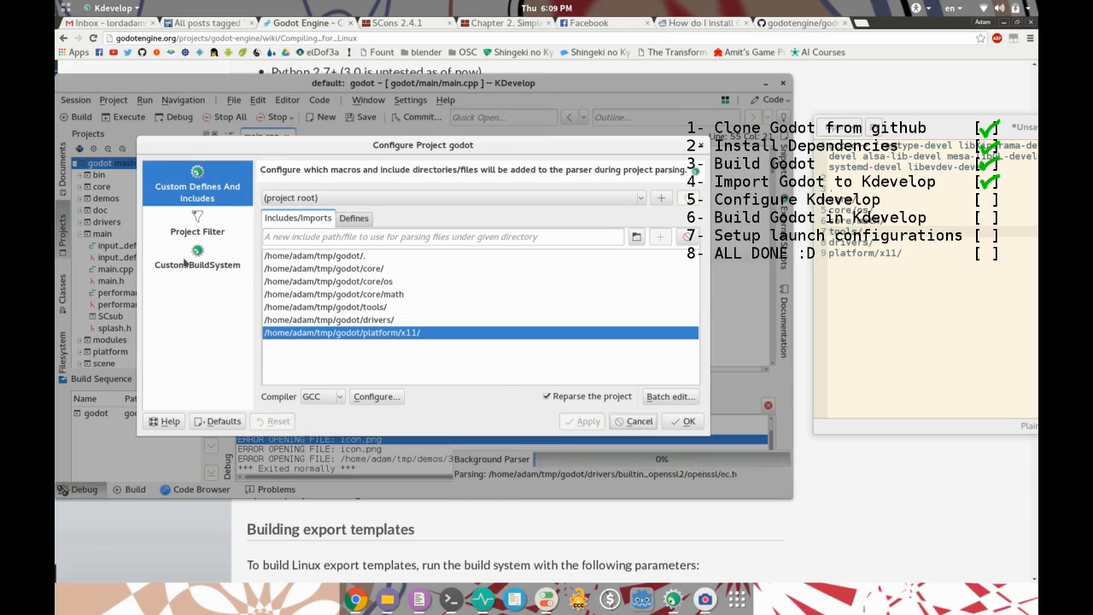
pyautogui.click(199, 263)
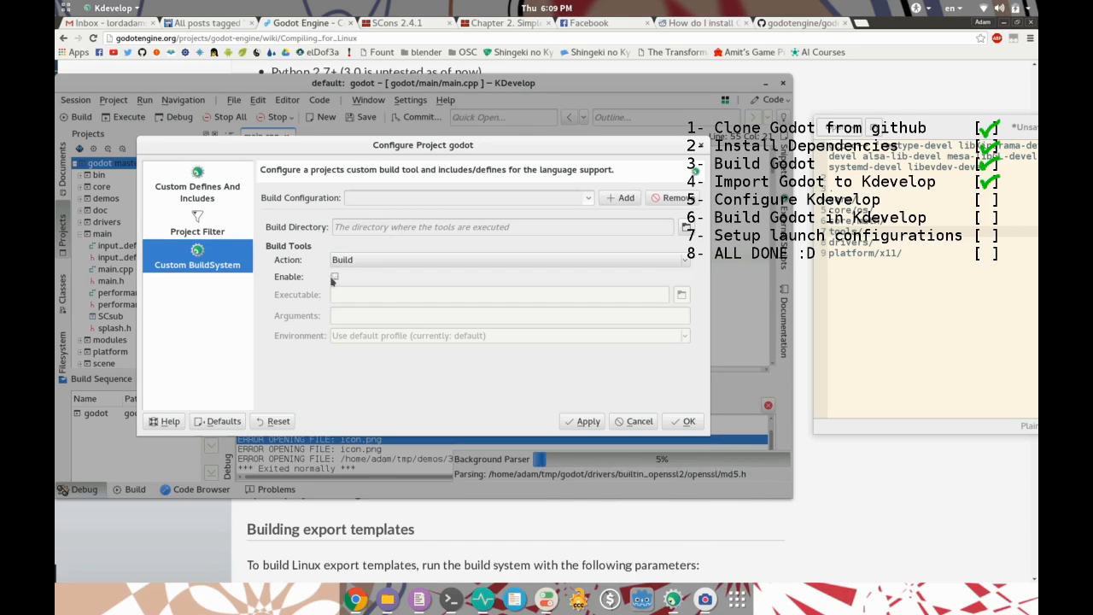
pyautogui.click(335, 277)
pyautogui.write('scons')
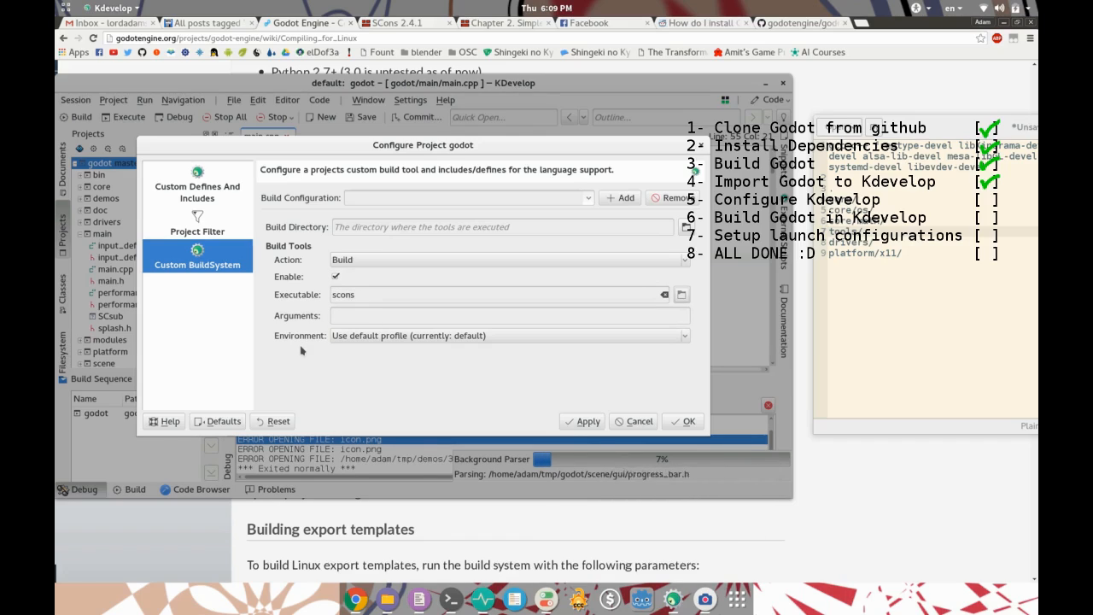
# - Set the build tool to scons with arguments platform=x11 target=debug and confirm the settings
pyautogui.write('platform=x11')
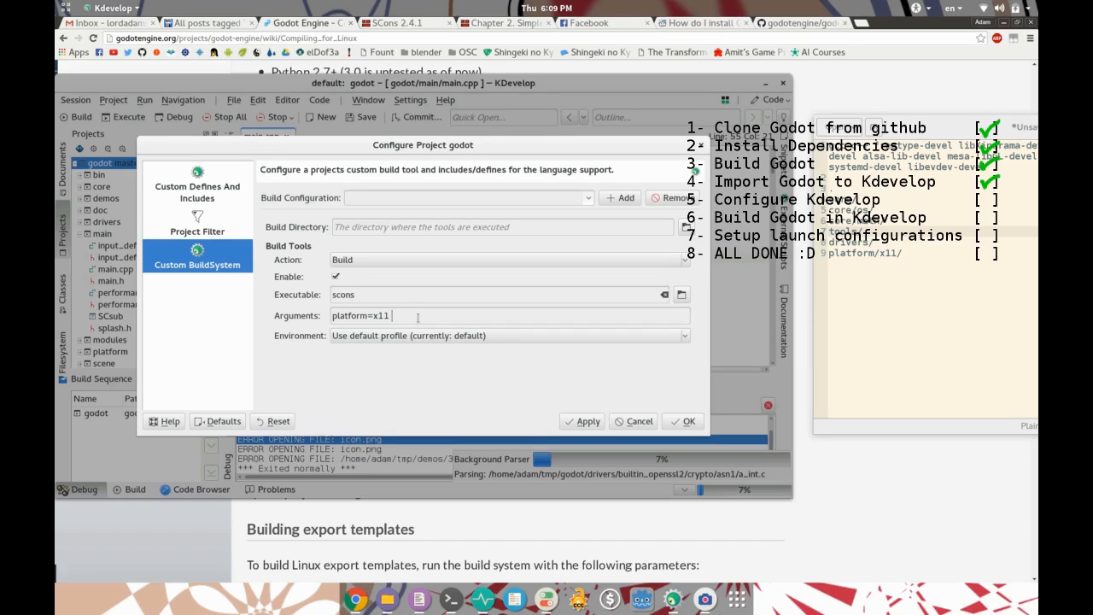
pyautogui.write('target')
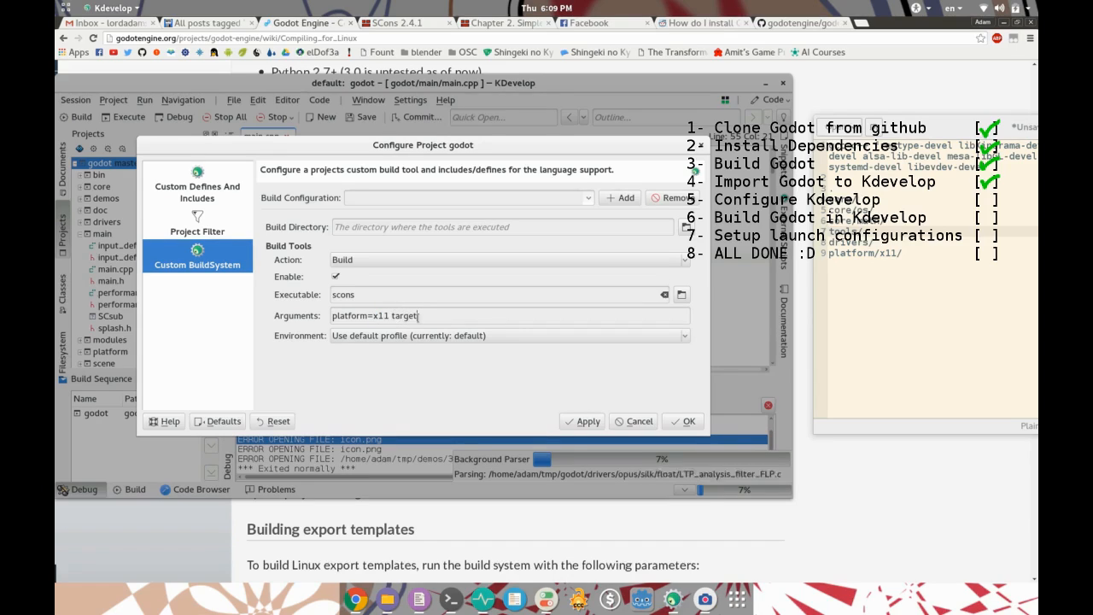
pyautogui.write('=debug')
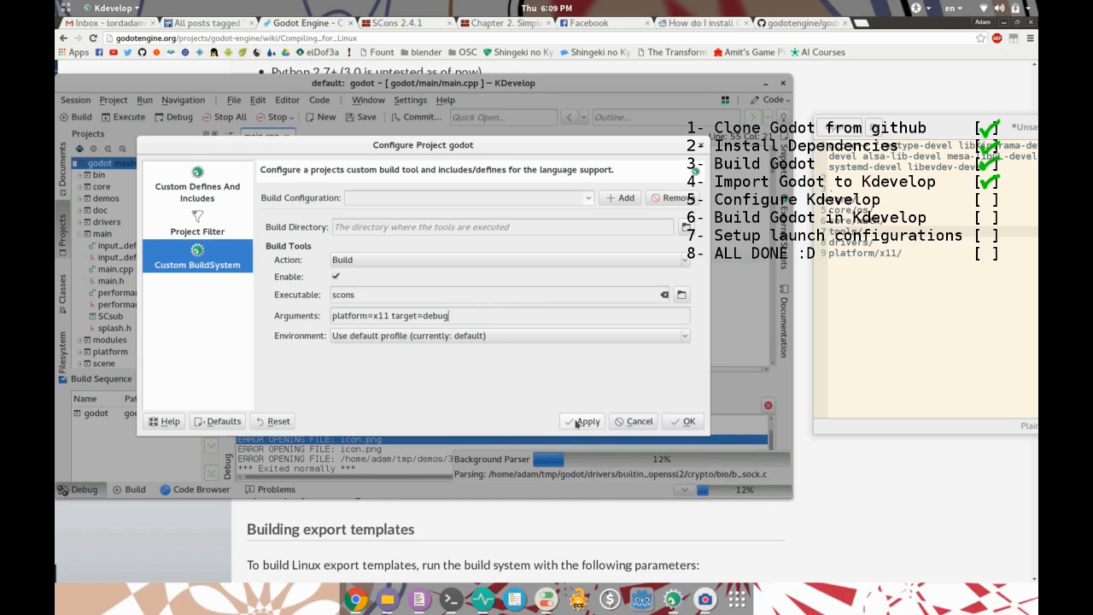
pyautogui.click(588, 420)
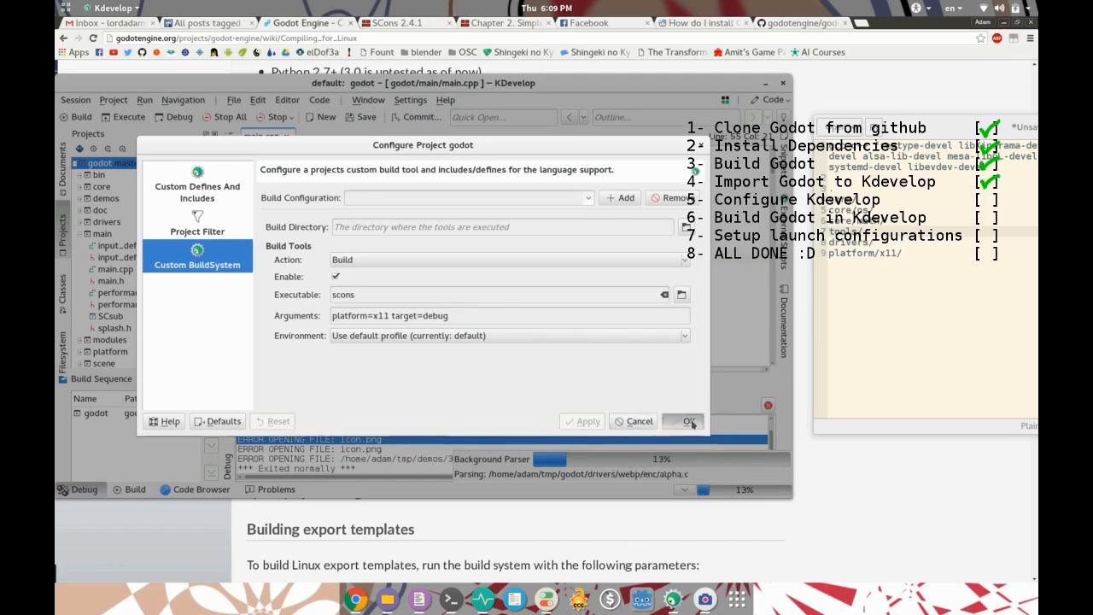
pyautogui.click(689, 420)
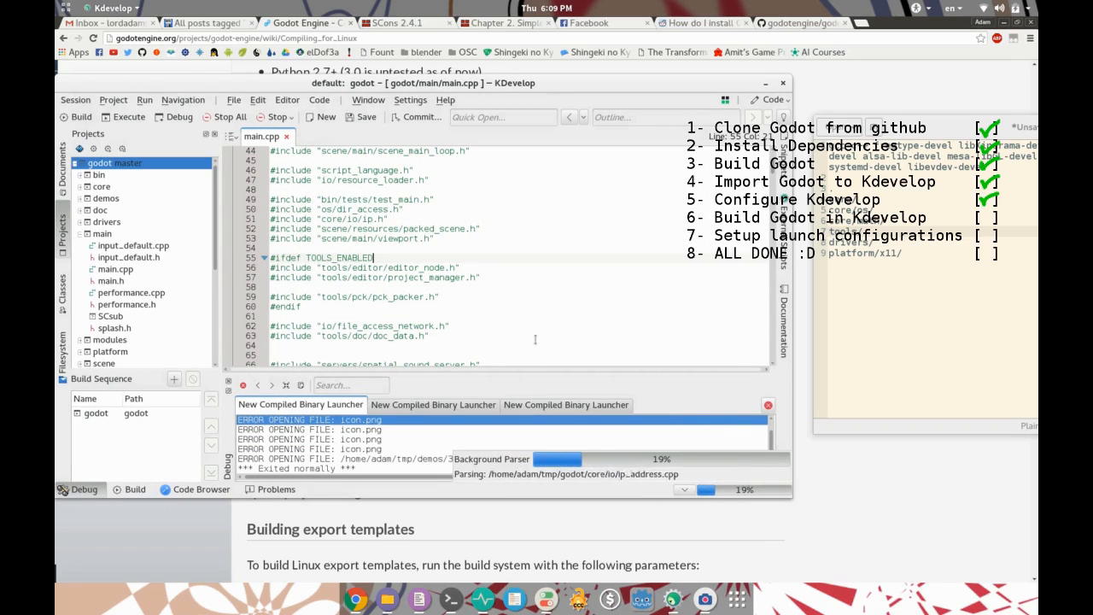
pyautogui.scroll(-3)
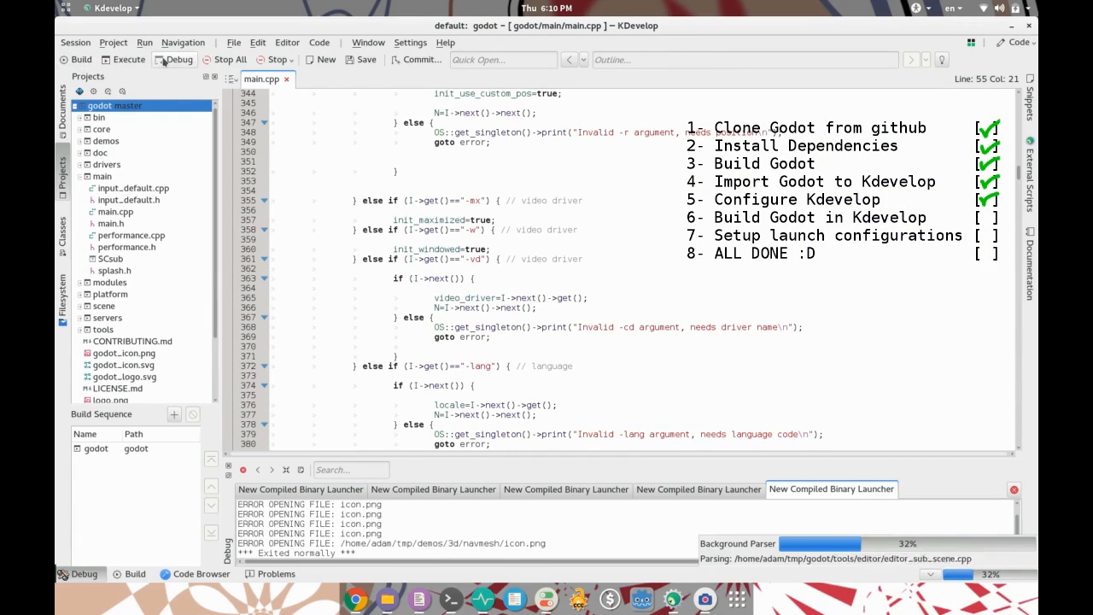
pyautogui.click(143, 41)
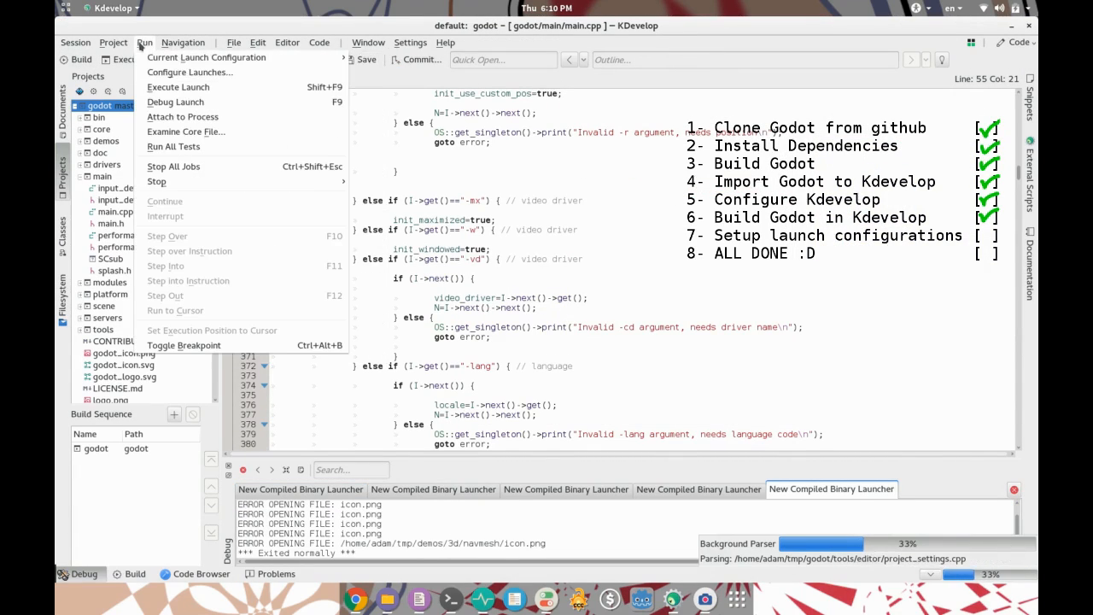
pyautogui.moveTo(190, 72)
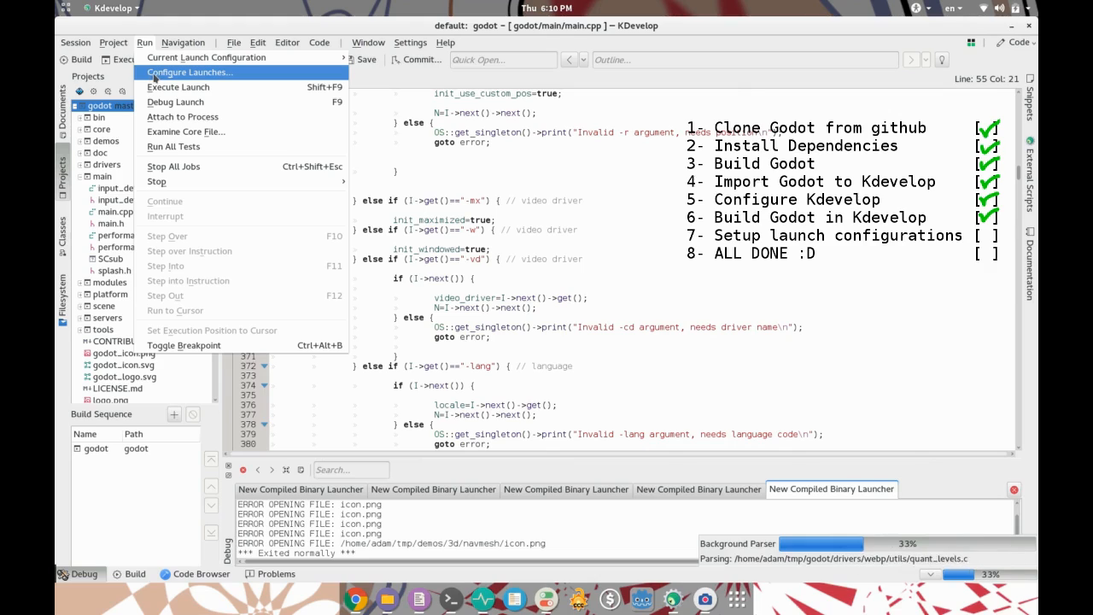
pyautogui.click(188, 71)
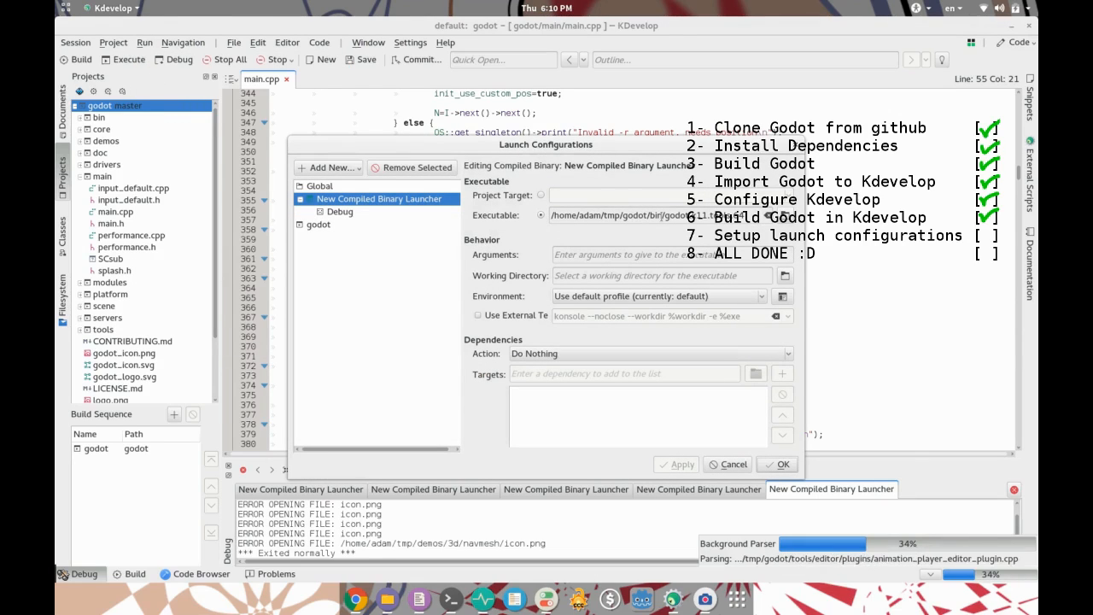
pyautogui.doubleClick(675, 216)
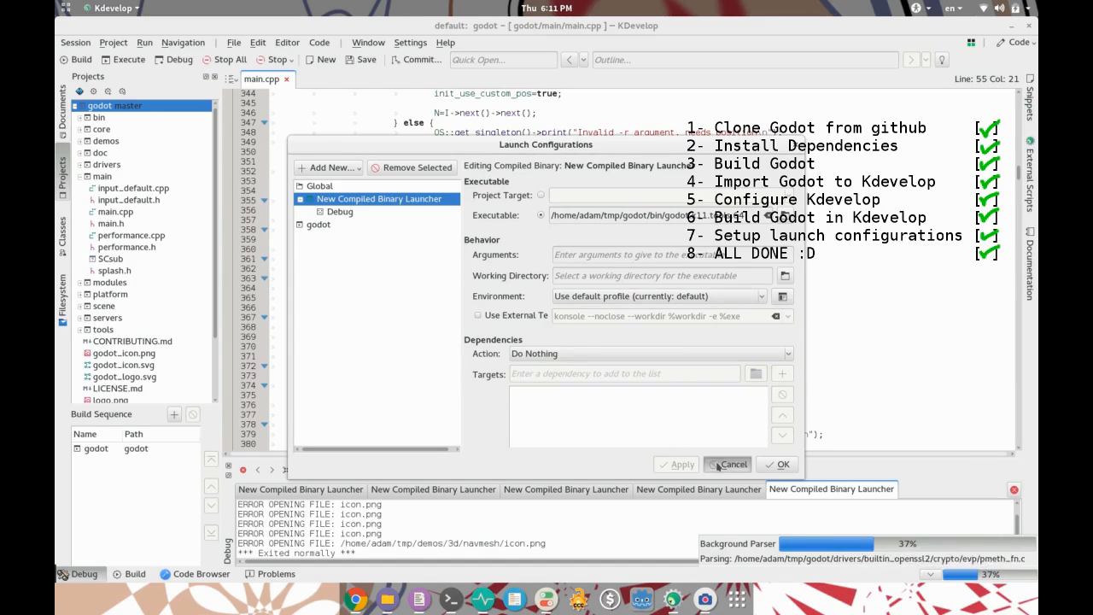
pyautogui.click(731, 464)
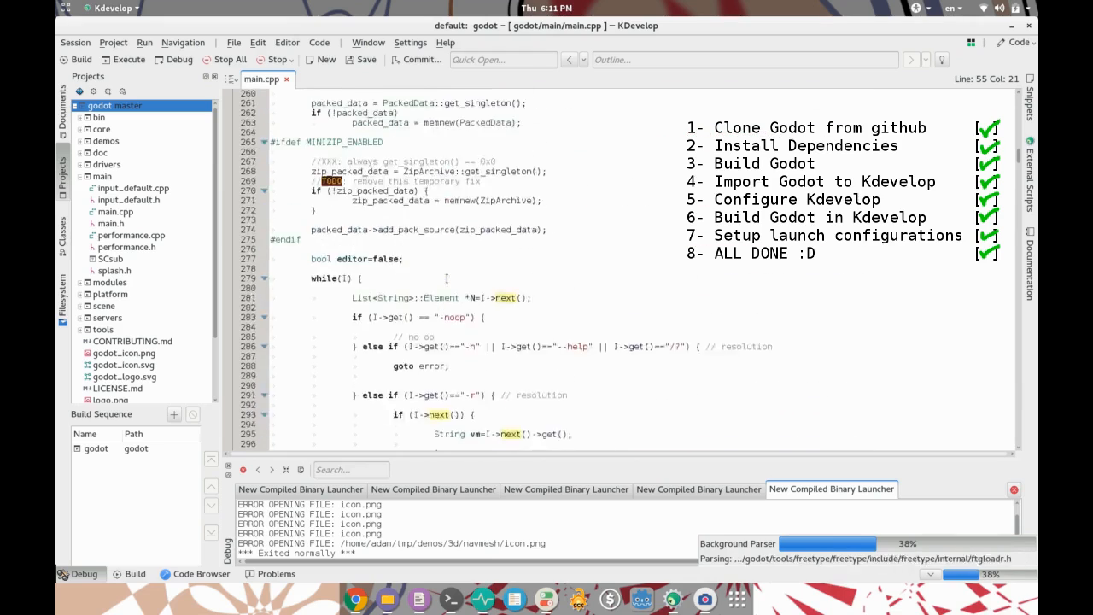
# - Locate the main loop in main.cpp and launch Godot under the debugger to hit the breakpoint
pyautogui.scroll(-3)
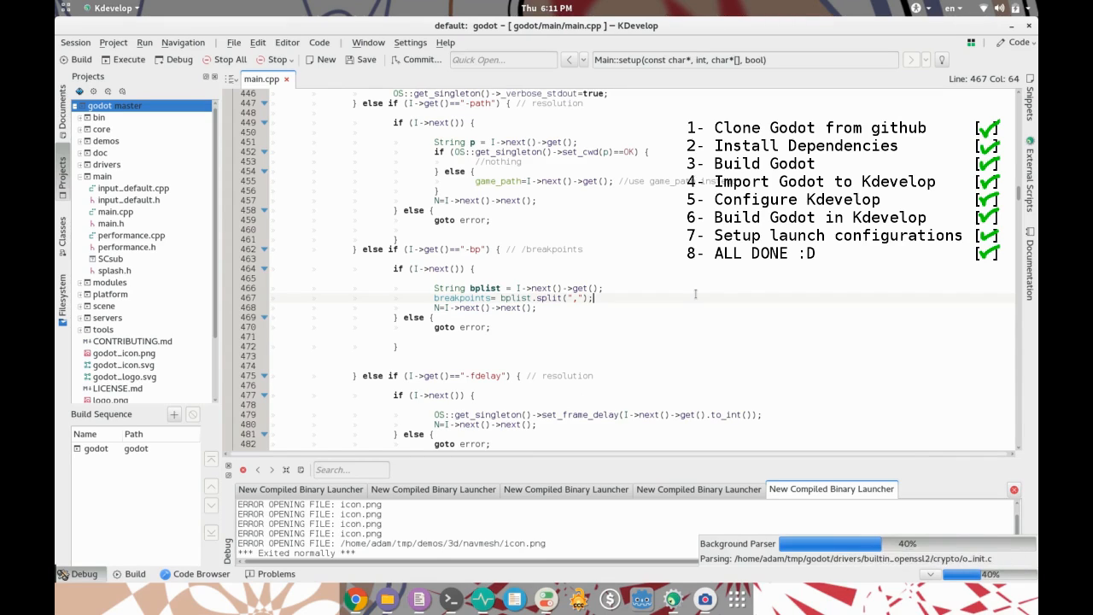
pyautogui.press('ctrl+f')
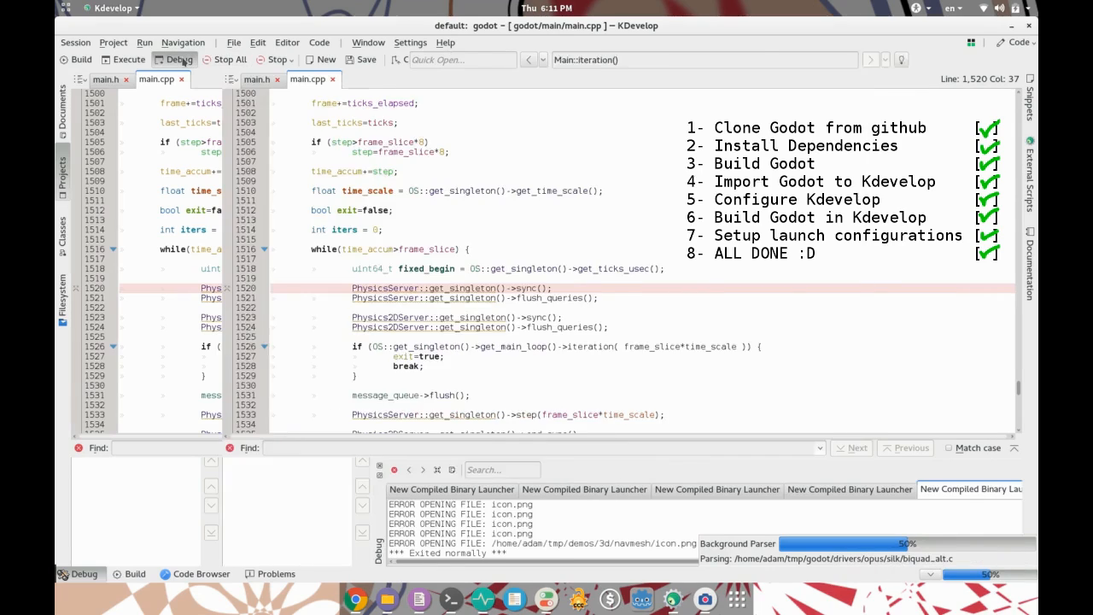
pyautogui.click(175, 58)
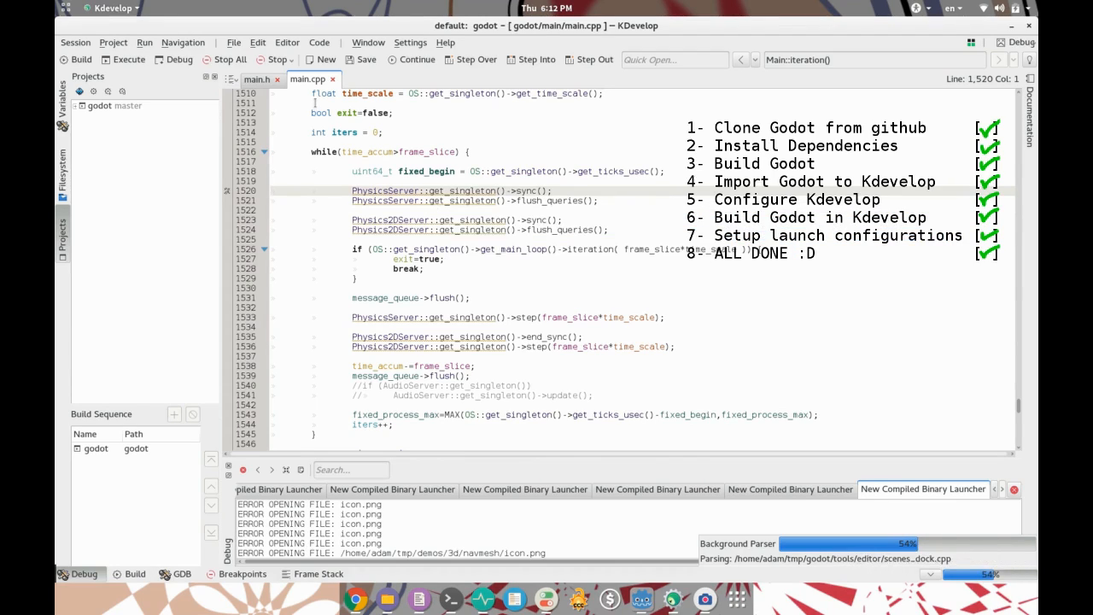
# - Step over the current line, then step into the next function call in Main::iteration
pyautogui.click(472, 58)
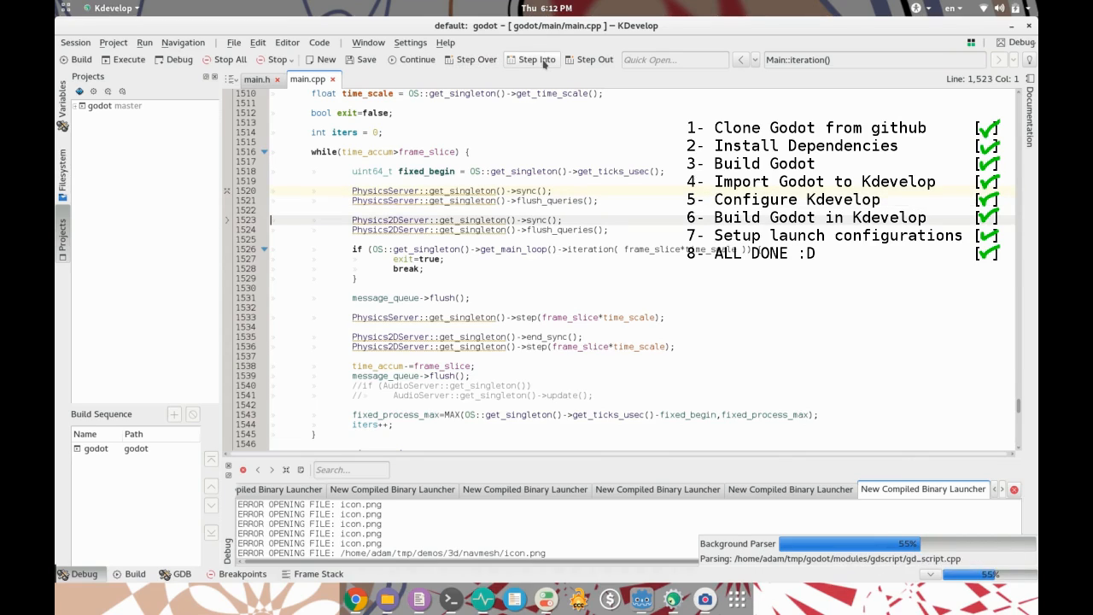
pyautogui.click(531, 58)
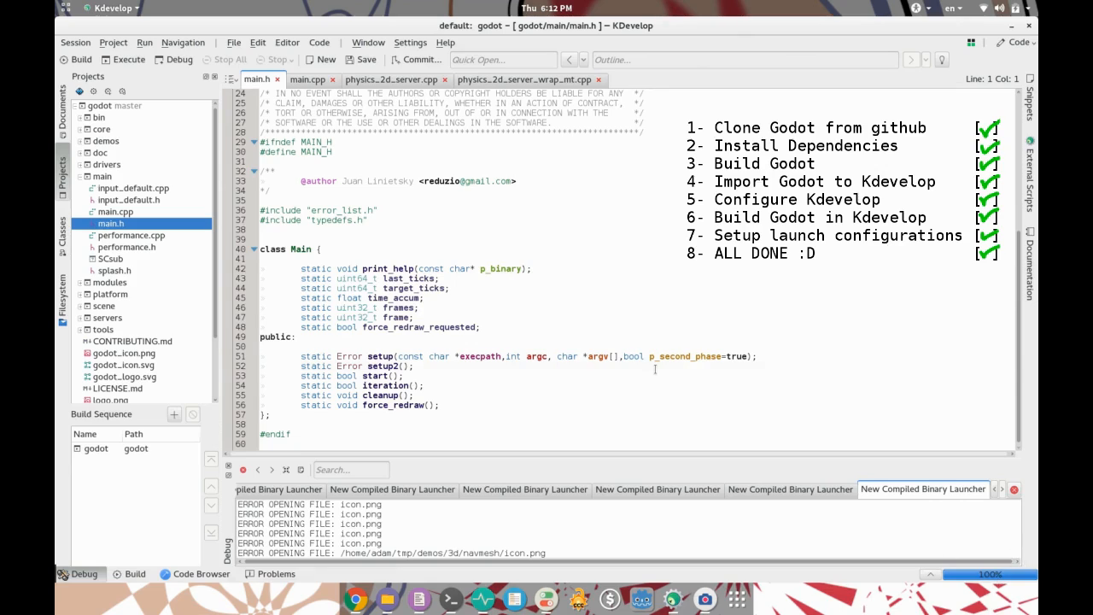
# - In main.cpp add a new line PhysicsServer::get_singleton()->sync() below the first, completing names via autocomplete
pyautogui.click(308, 79)
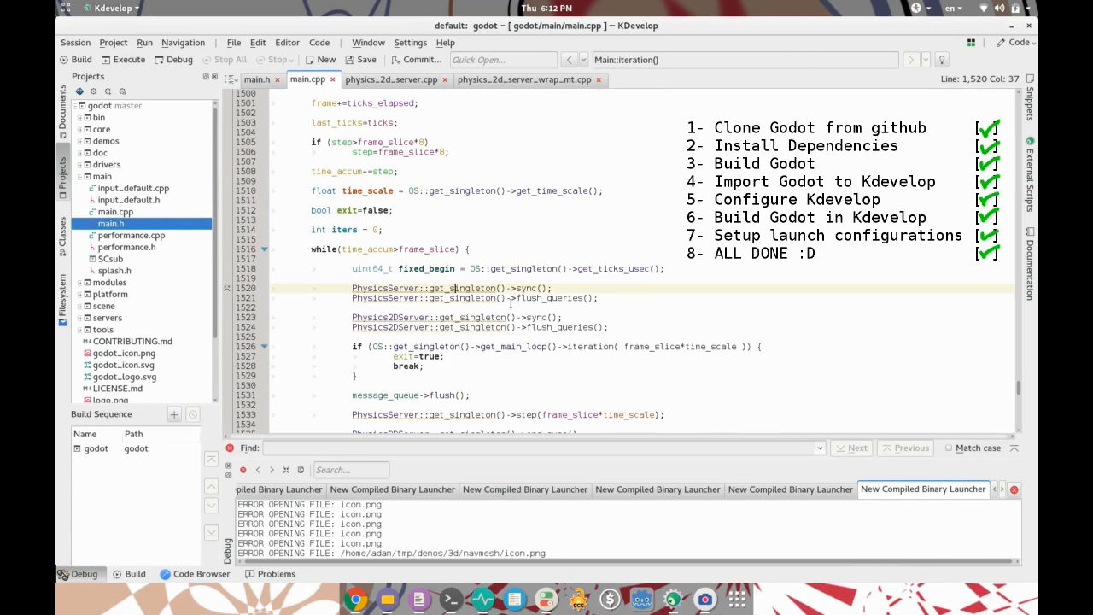
pyautogui.click(553, 287)
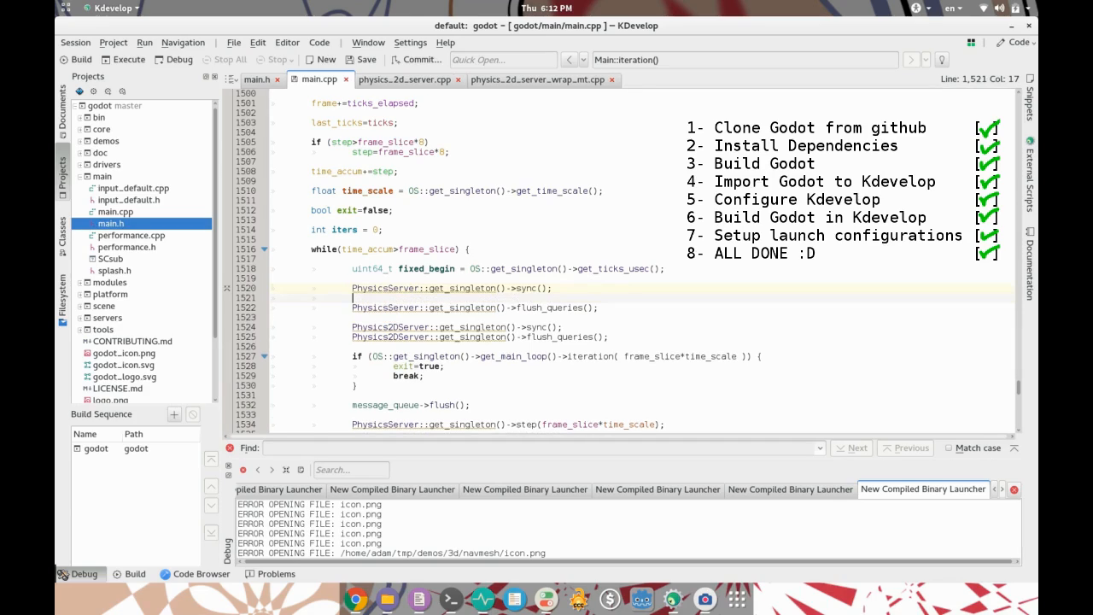
pyautogui.write('Phy')
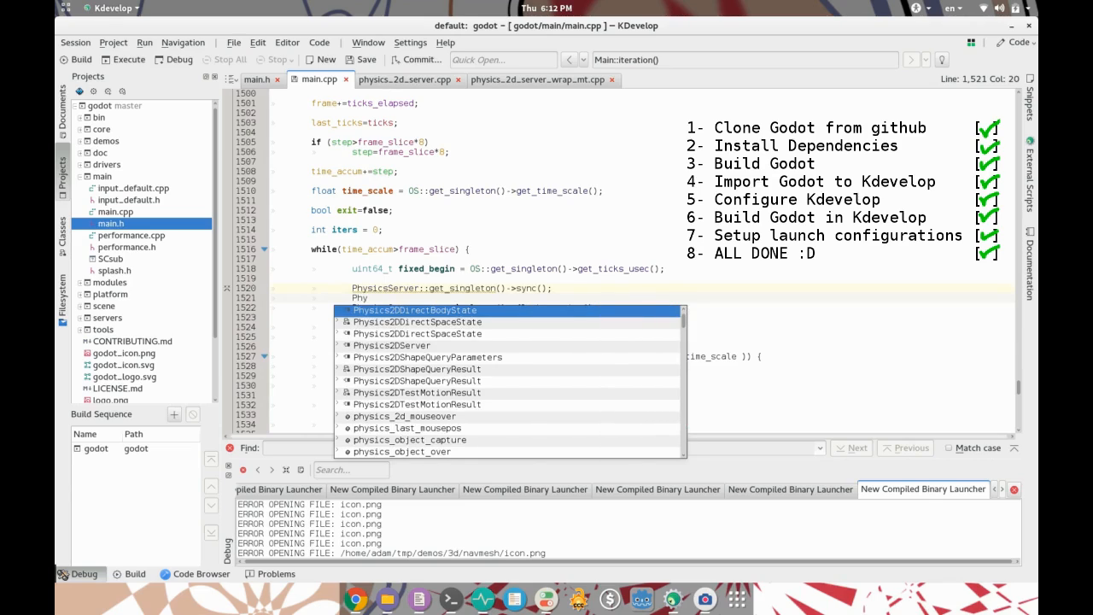
pyautogui.write('sics')
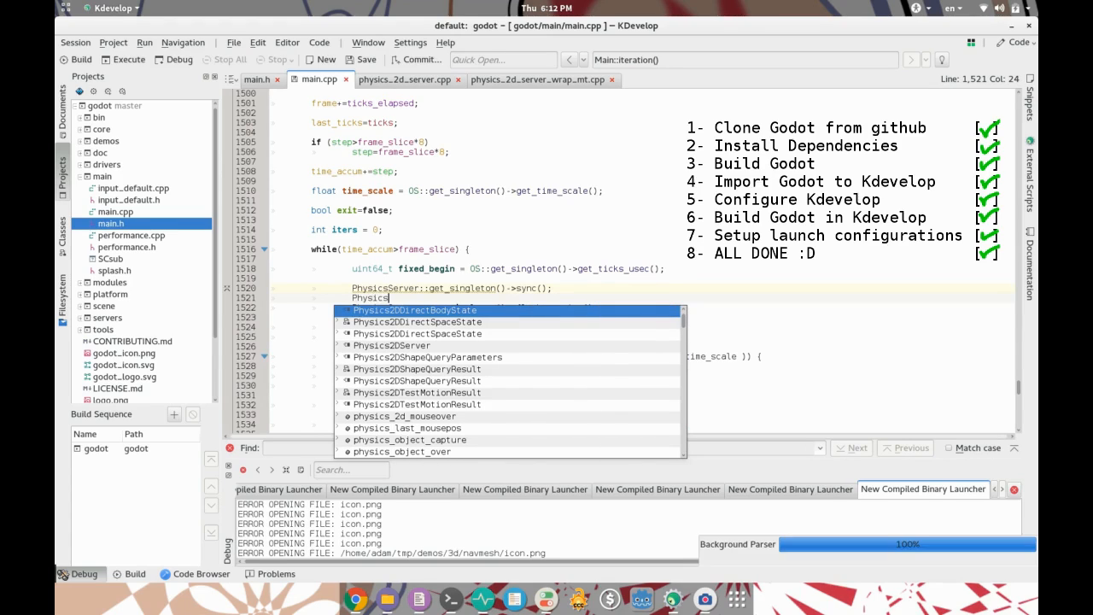
pyautogui.write('erver')
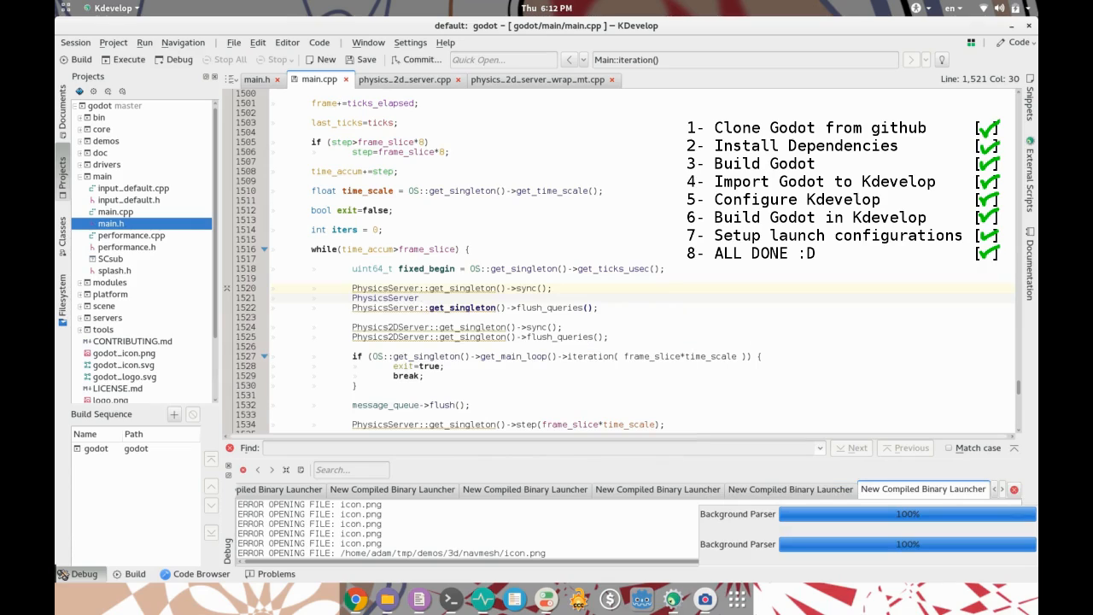
pyautogui.write('get_singleton()-')
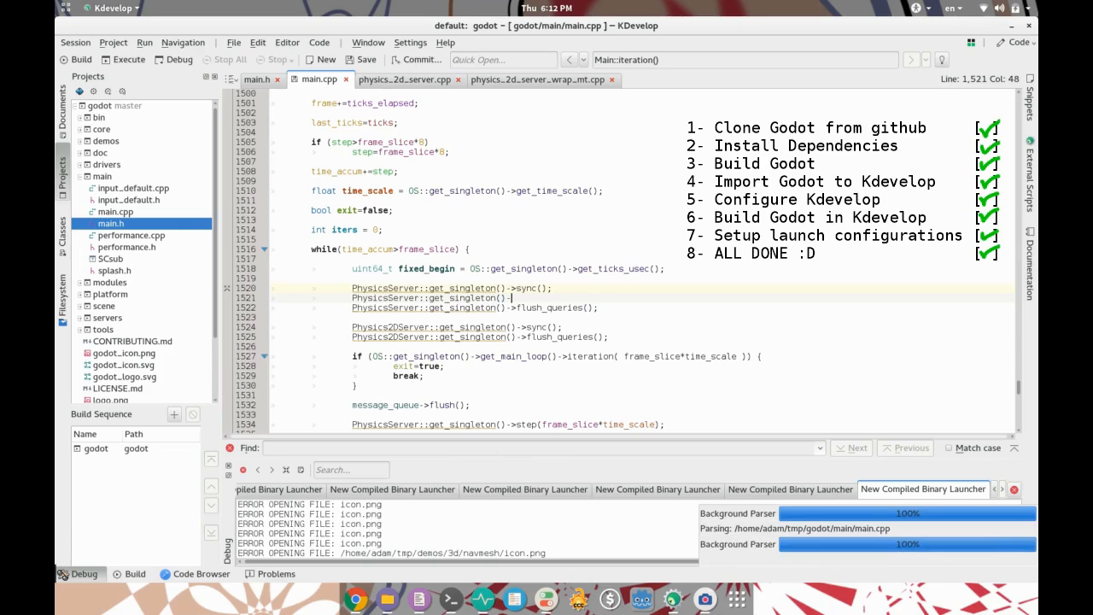
pyautogui.write('sync')
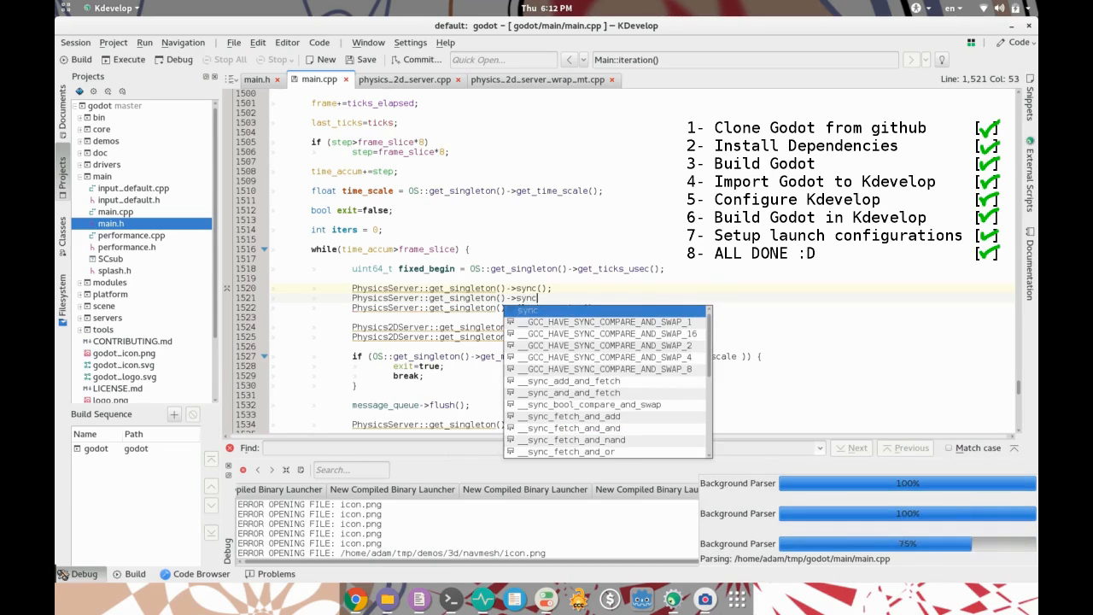
pyautogui.write('()')
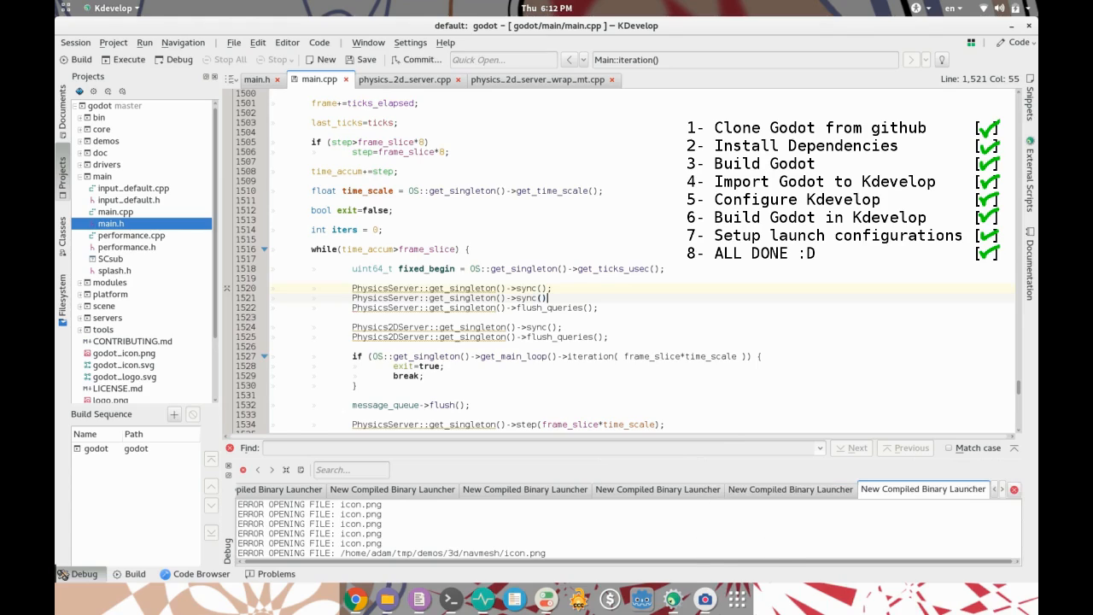